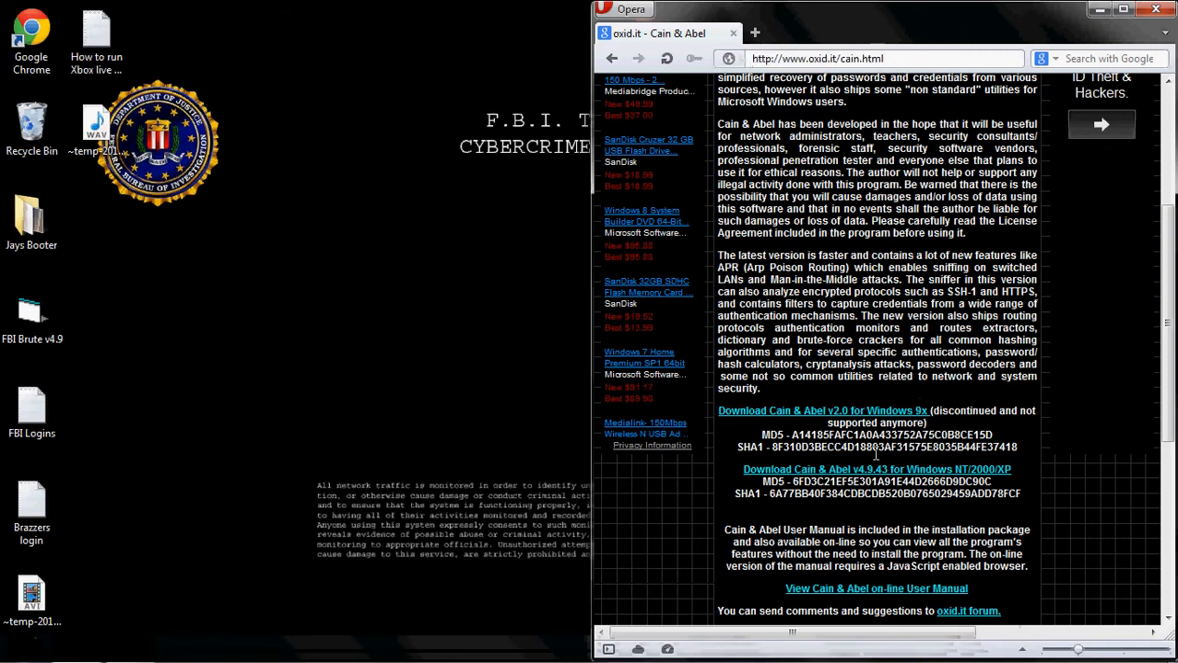
mouse_move(833, 477)
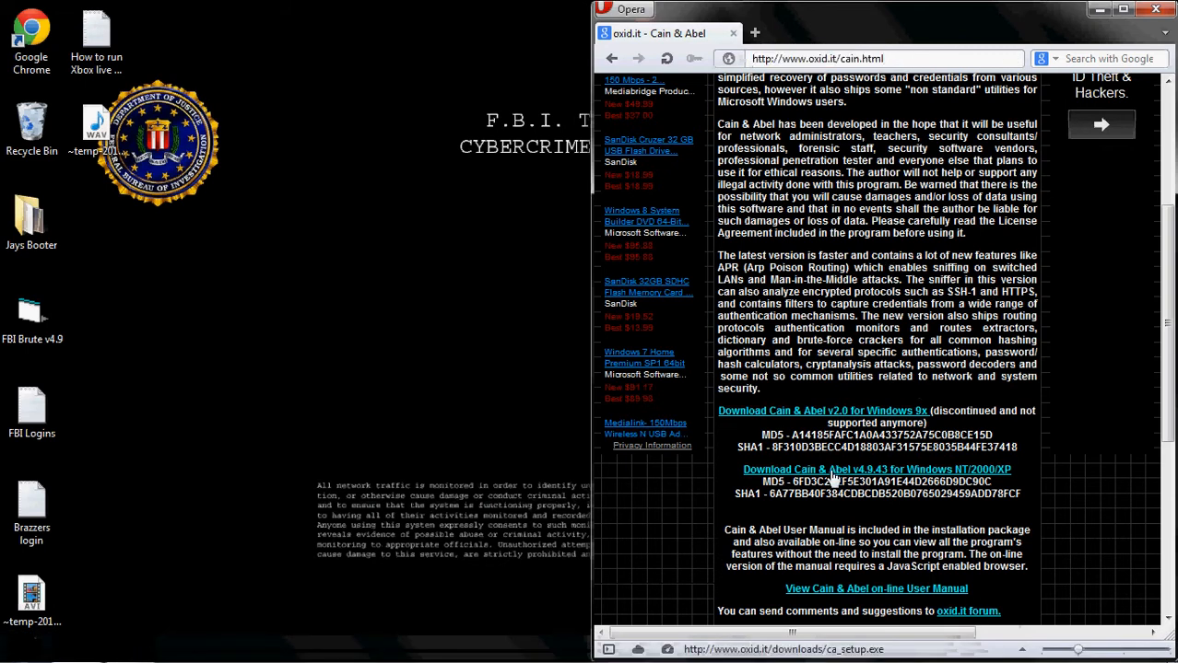
Step: Start downloading the Cain & Abel v4.9.43 installer from oxid.it and save it to disk
click(875, 470)
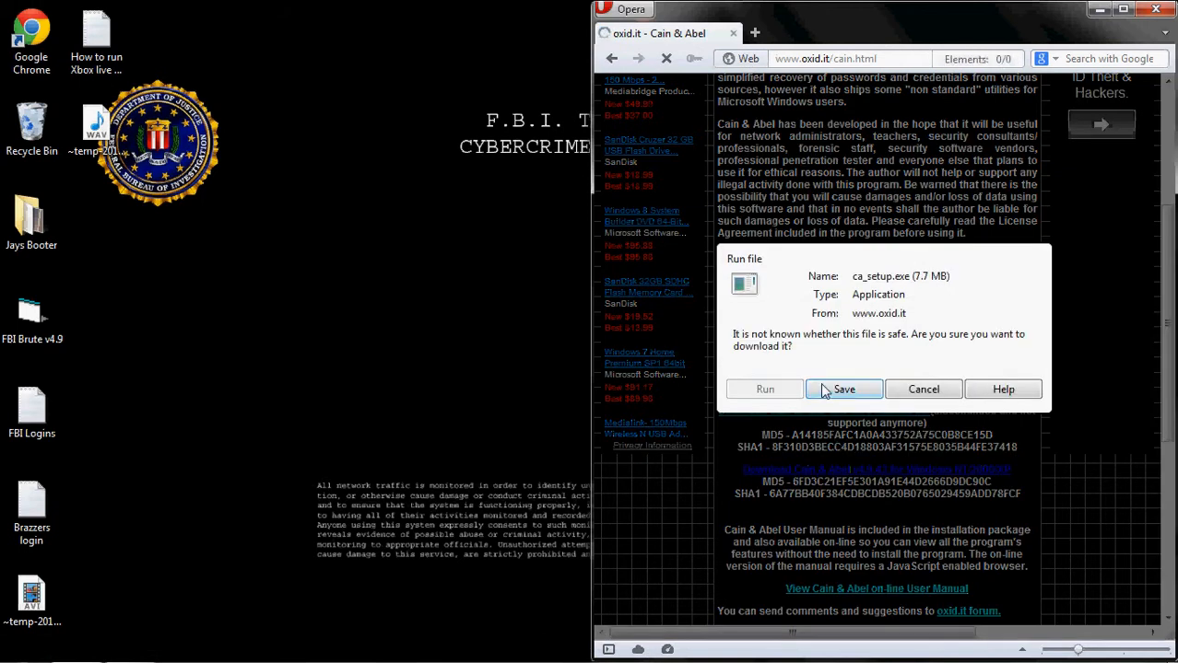
click(844, 389)
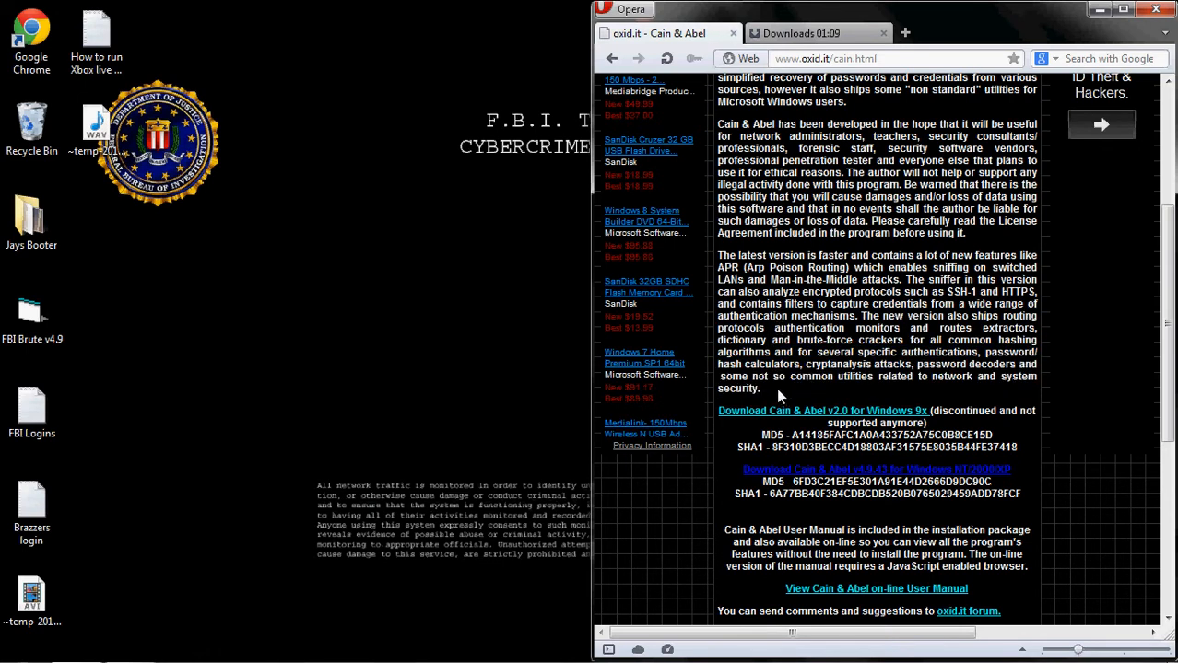
drag(718, 254, 770, 339)
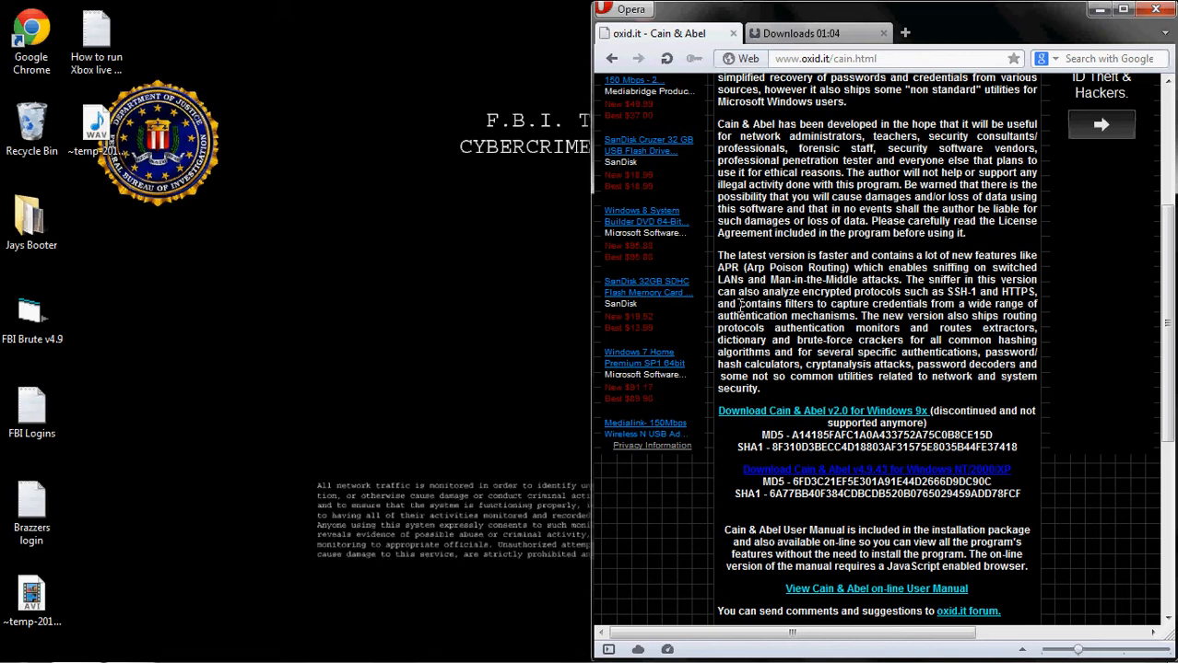
drag(718, 254, 760, 387)
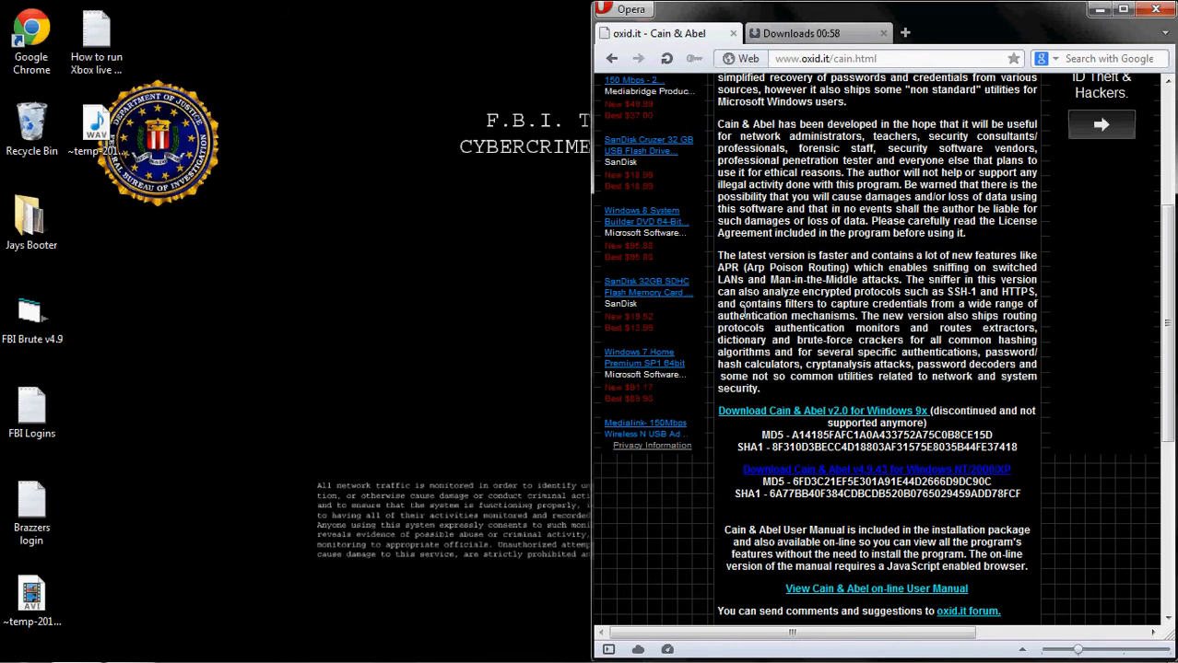
Step: Retry the v4.9.43 download link and let ca_setup.exe download in Opera
click(877, 470)
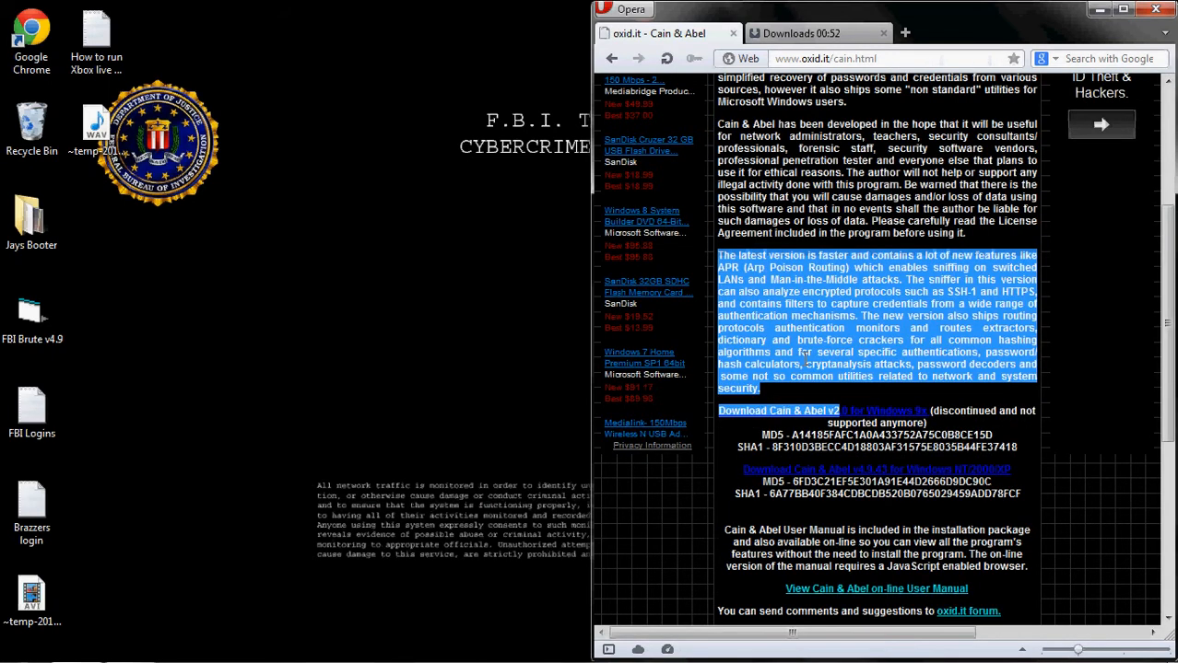
click(774, 391)
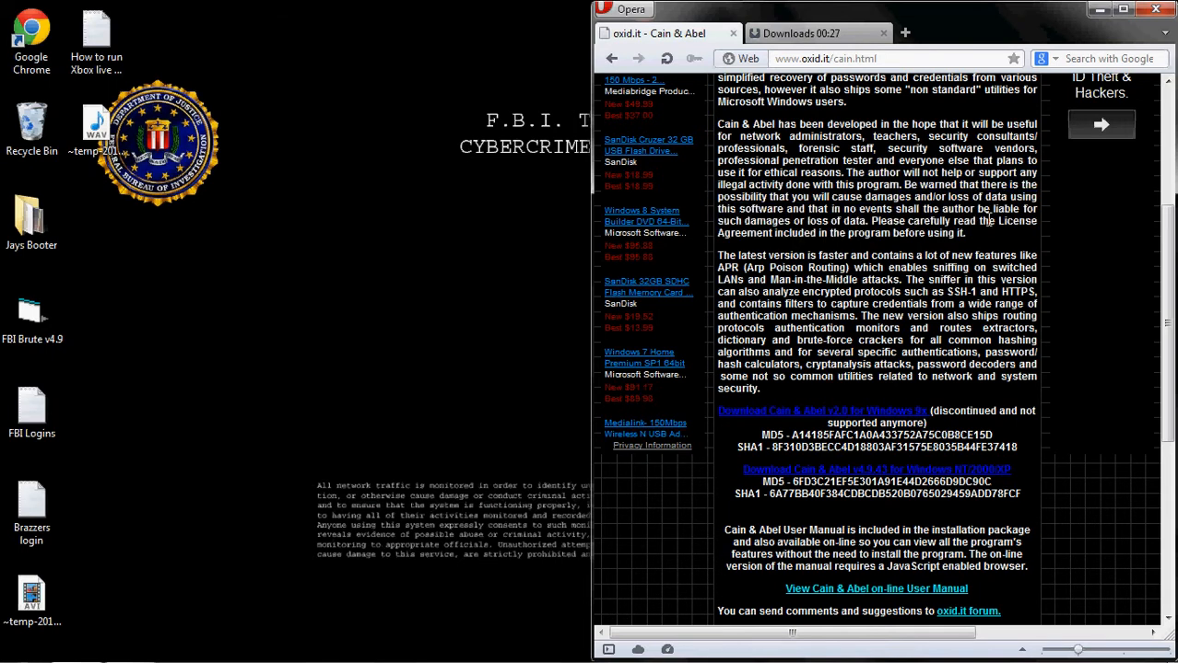
drag(920, 196, 966, 232)
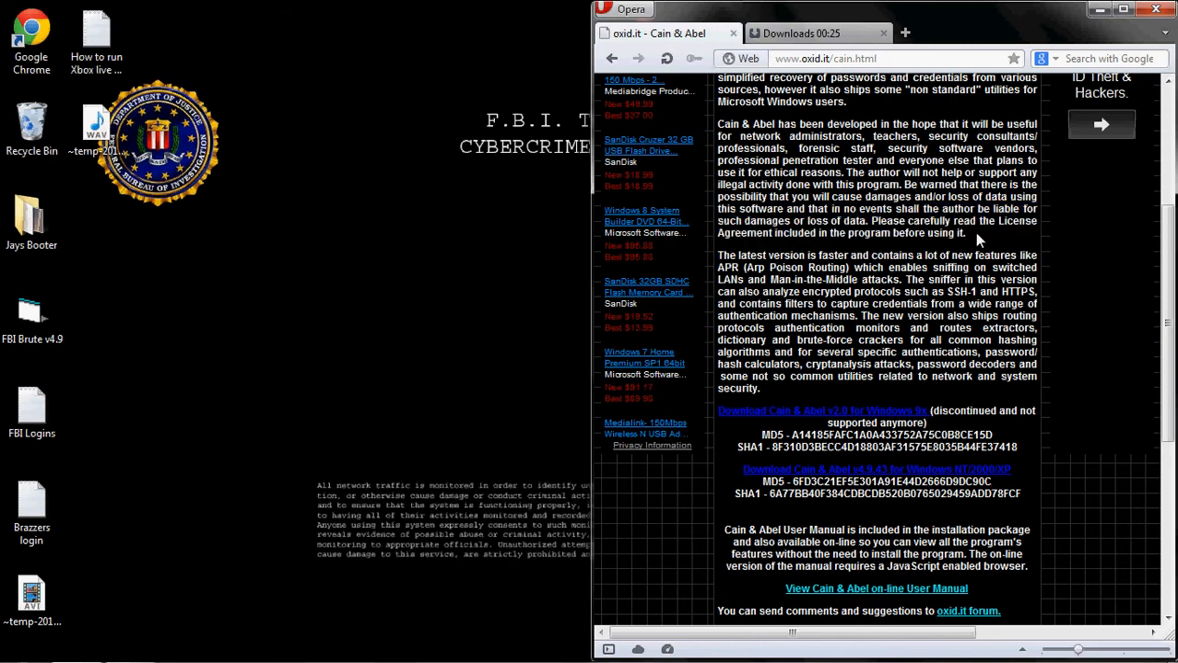
mouse_move(993, 238)
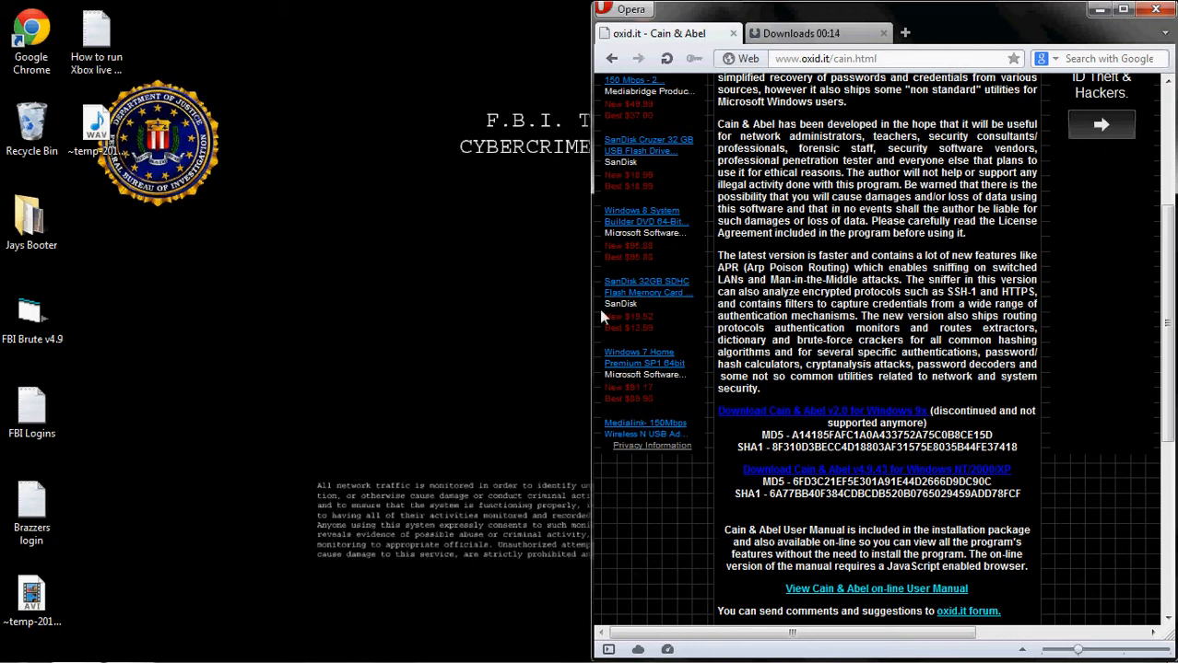
mouse_move(873, 400)
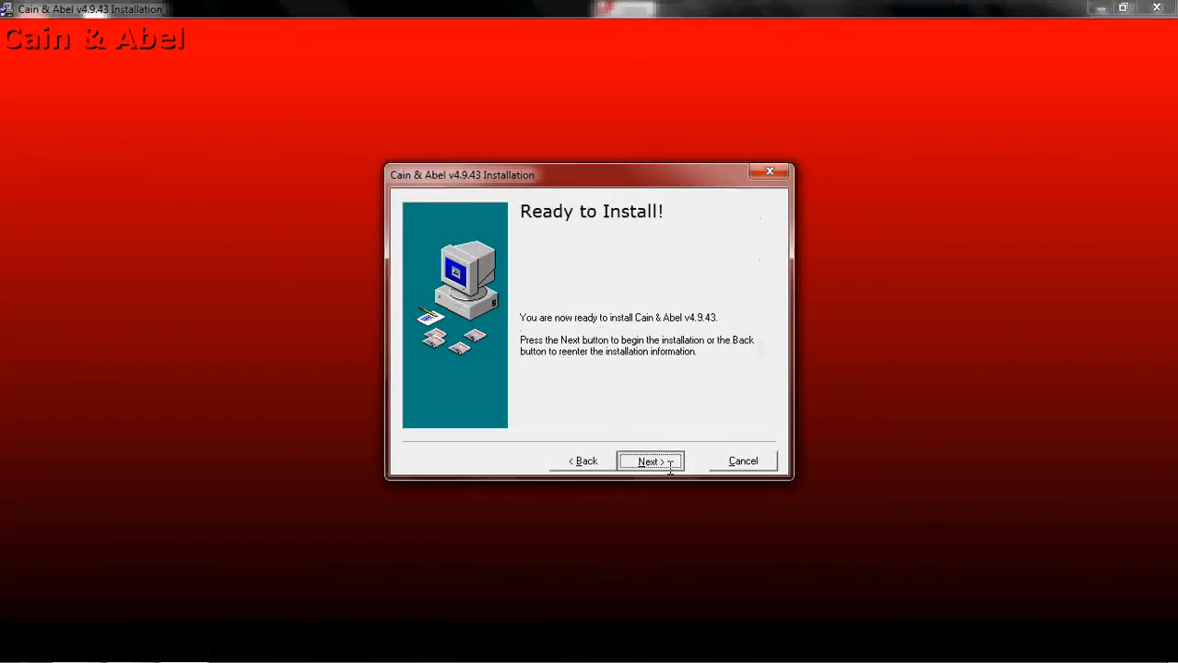
Step: Complete the Cain & Abel install, then accept the WinPcap 4.1.2 license and finish its setup
click(648, 460)
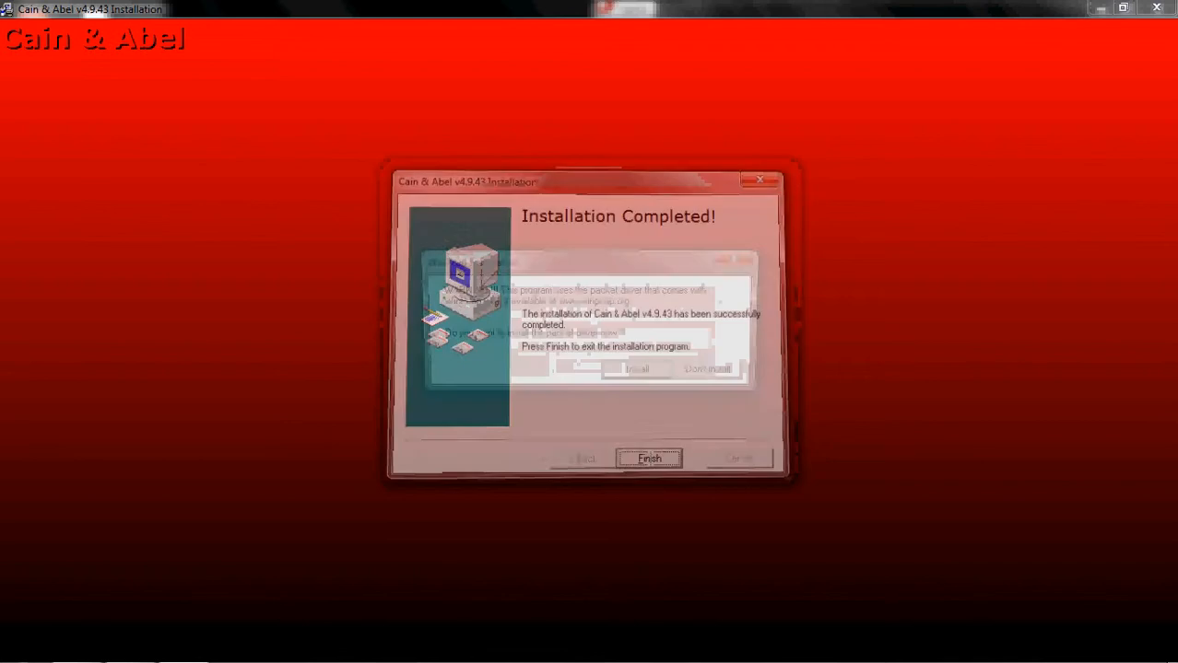
click(648, 457)
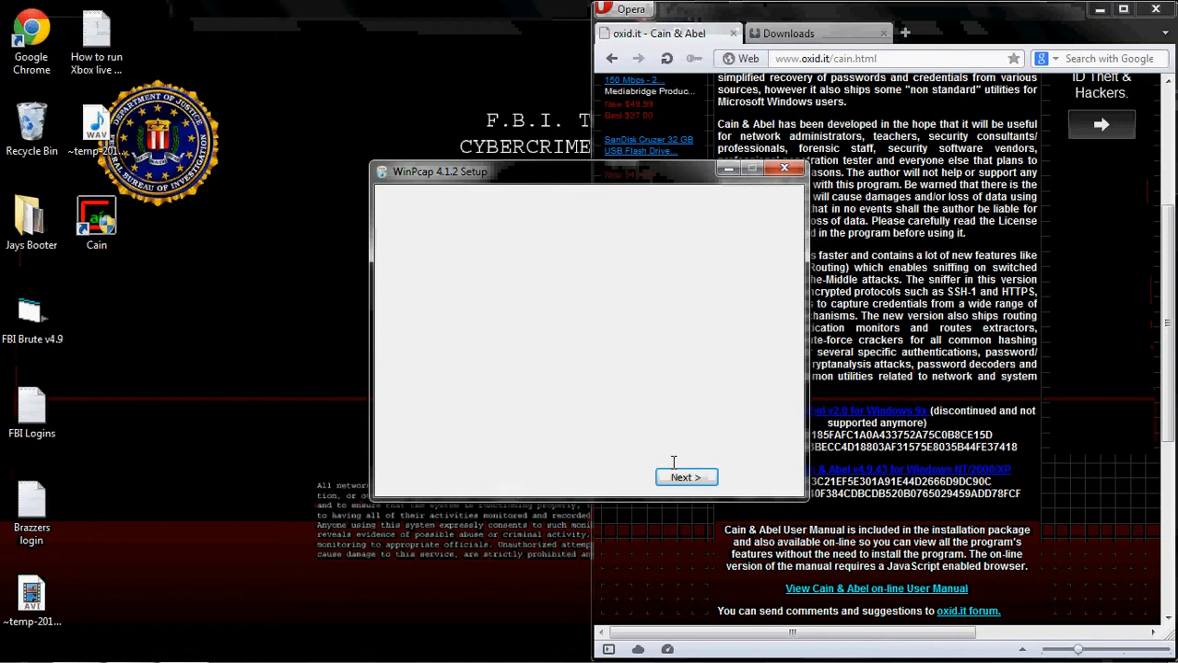
click(685, 477)
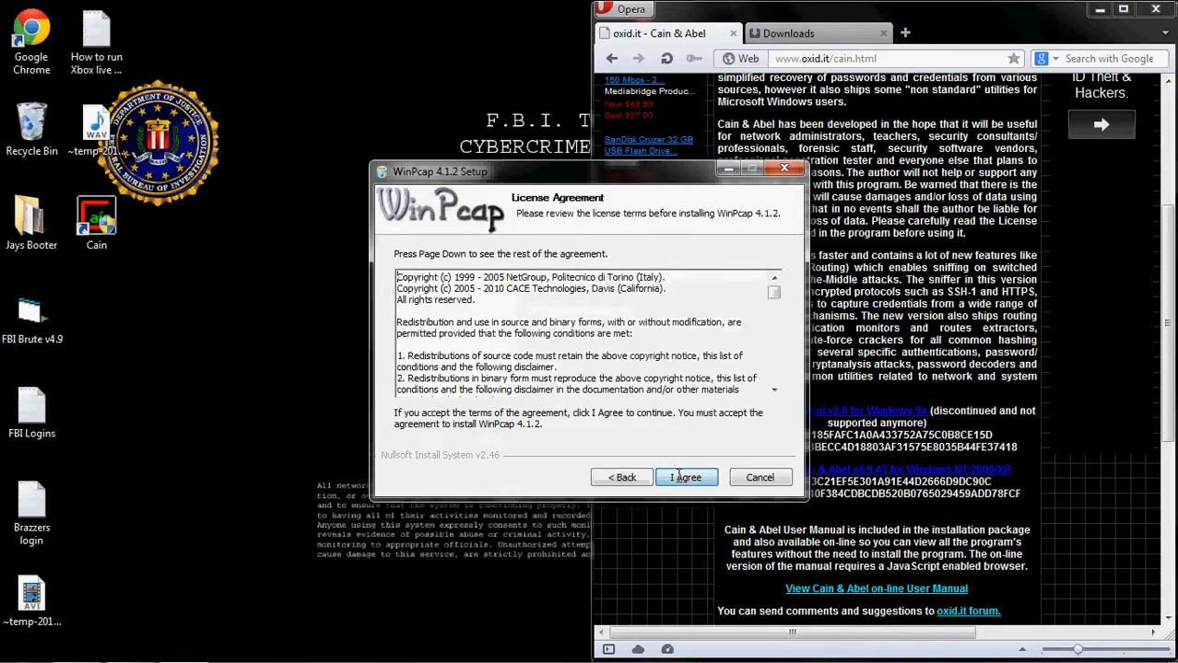
click(686, 478)
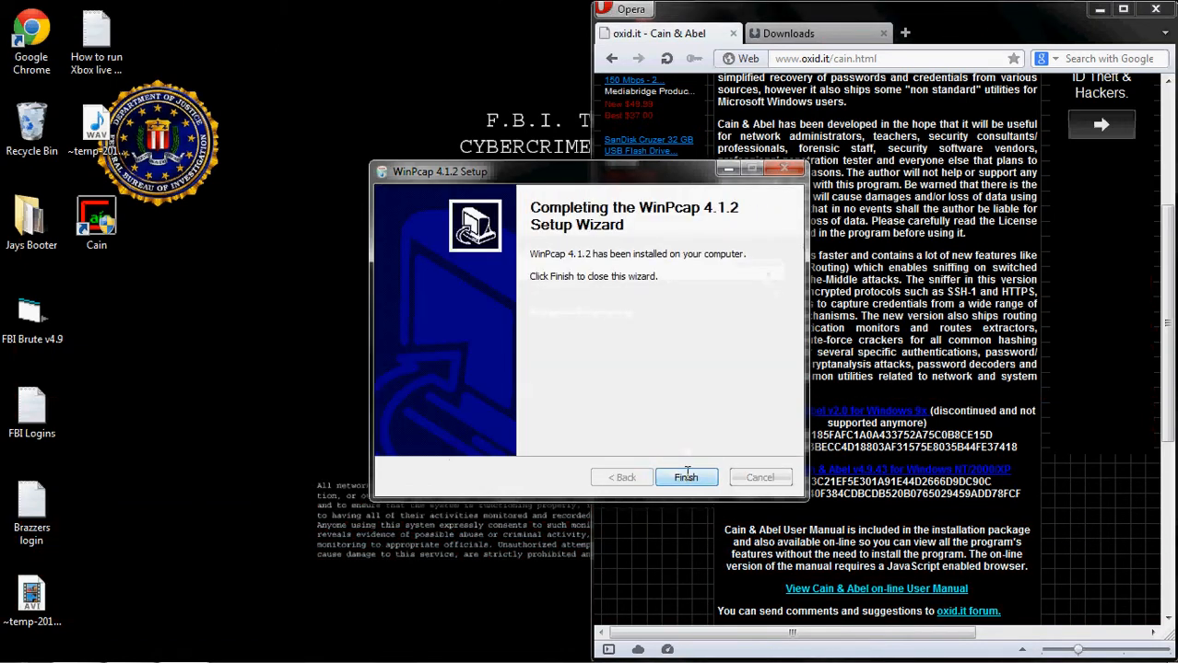
click(685, 477)
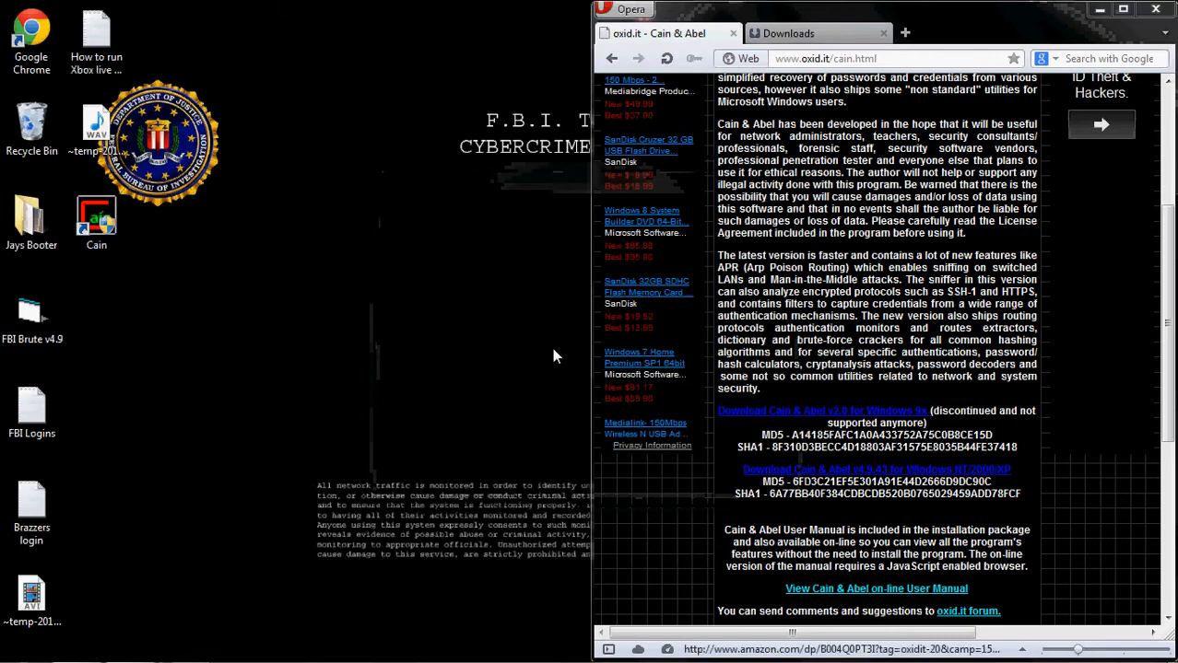
Step: Launch Cain from the desktop and configure the sniffer to use the 192.168.1.7 adapter
double_click(96, 221)
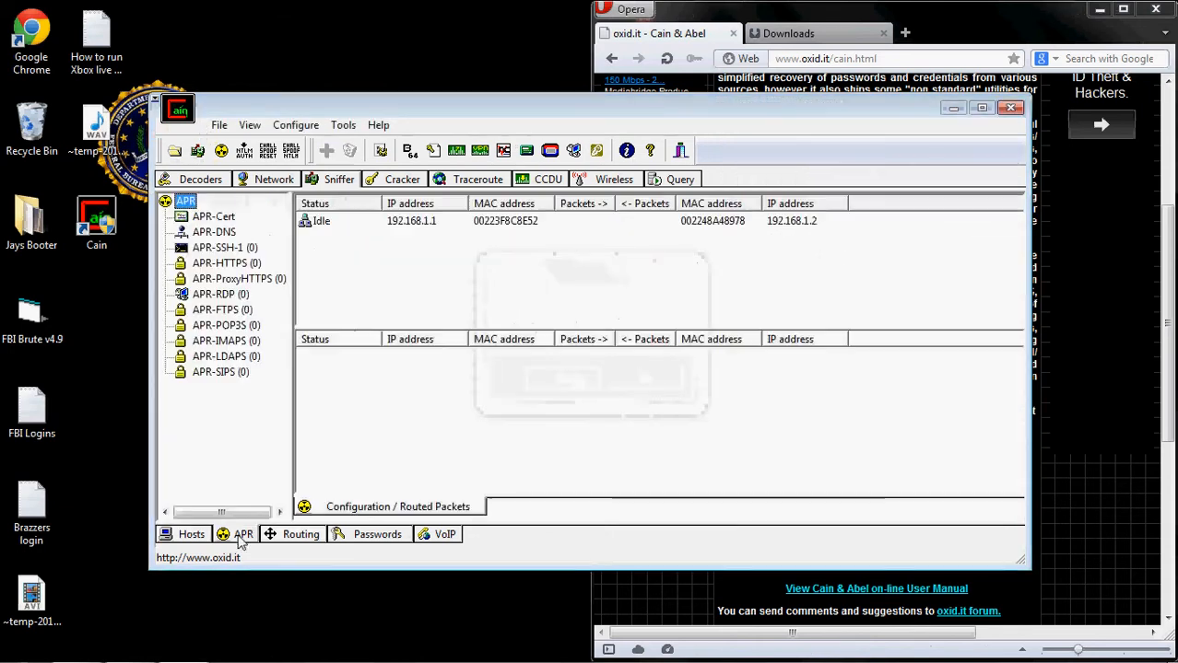
right_click(413, 221)
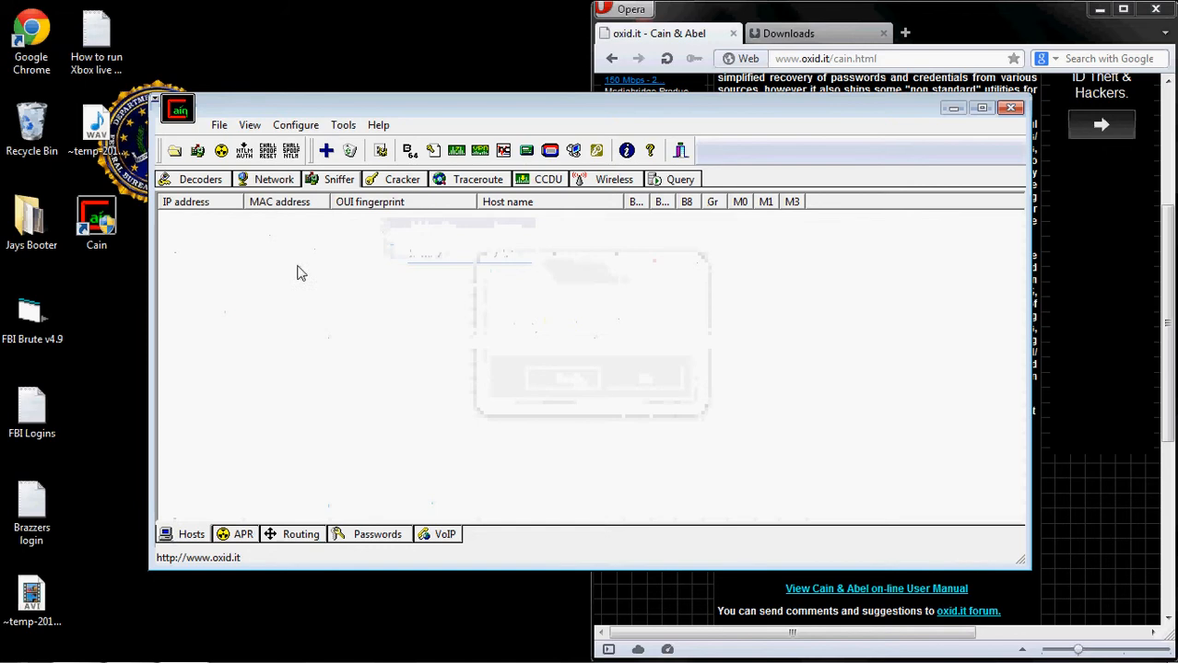
click(294, 126)
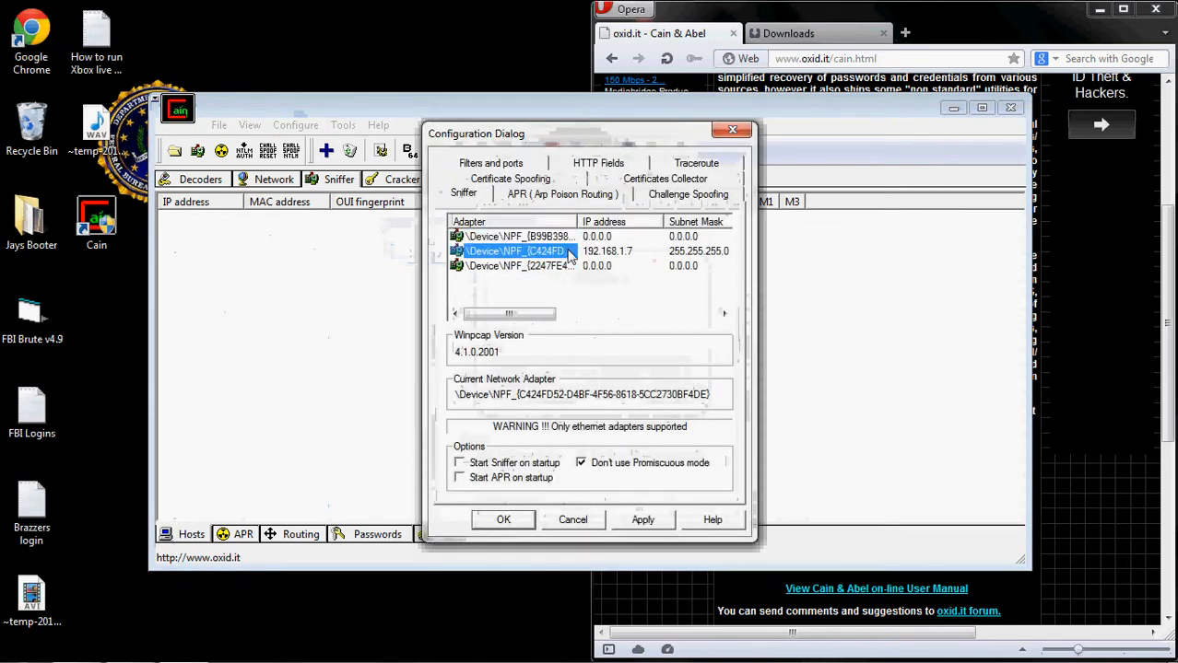
click(642, 520)
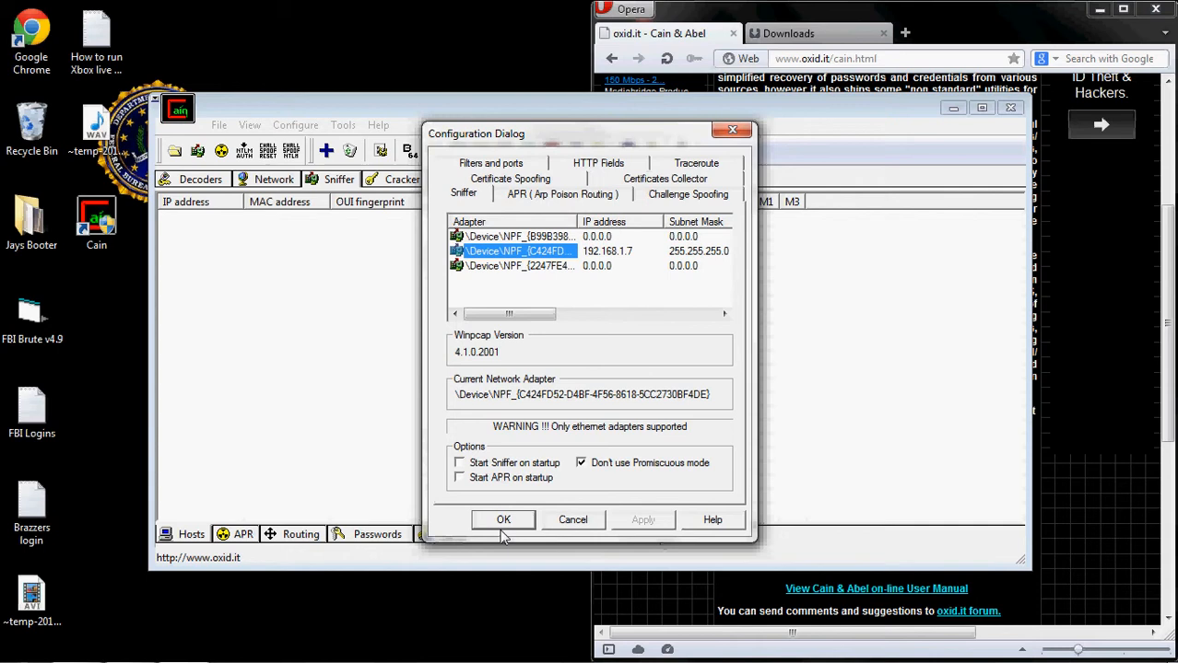
click(503, 520)
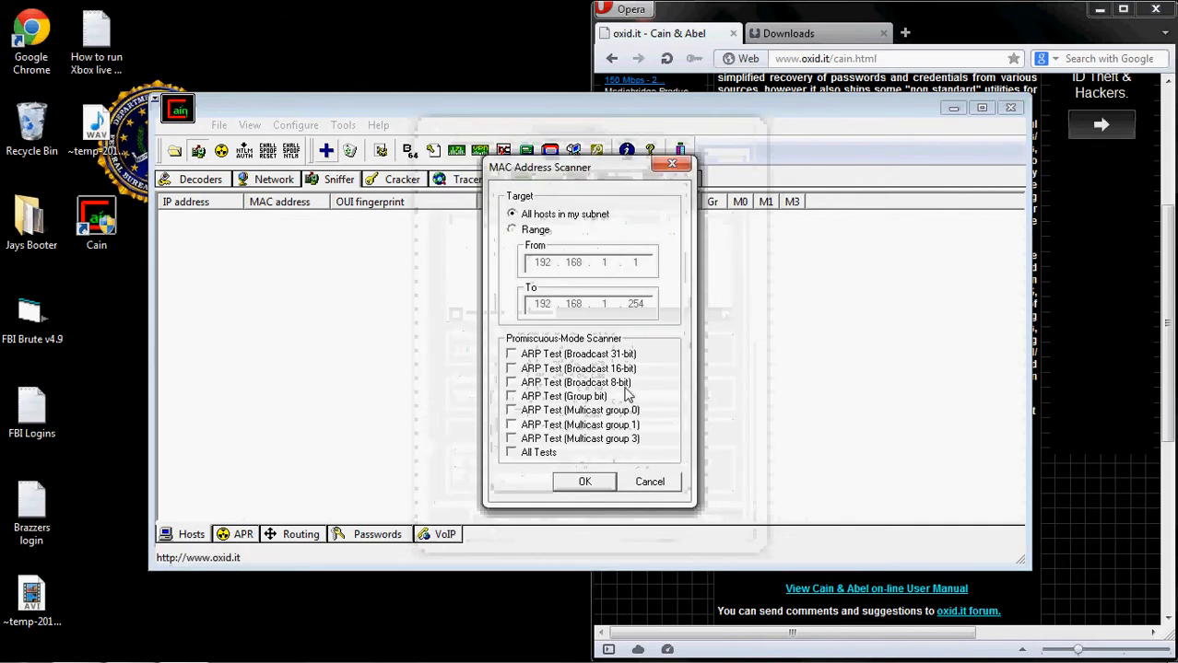
Step: Run the MAC Address Scanner on all subnet hosts and switch to the APR view
click(585, 481)
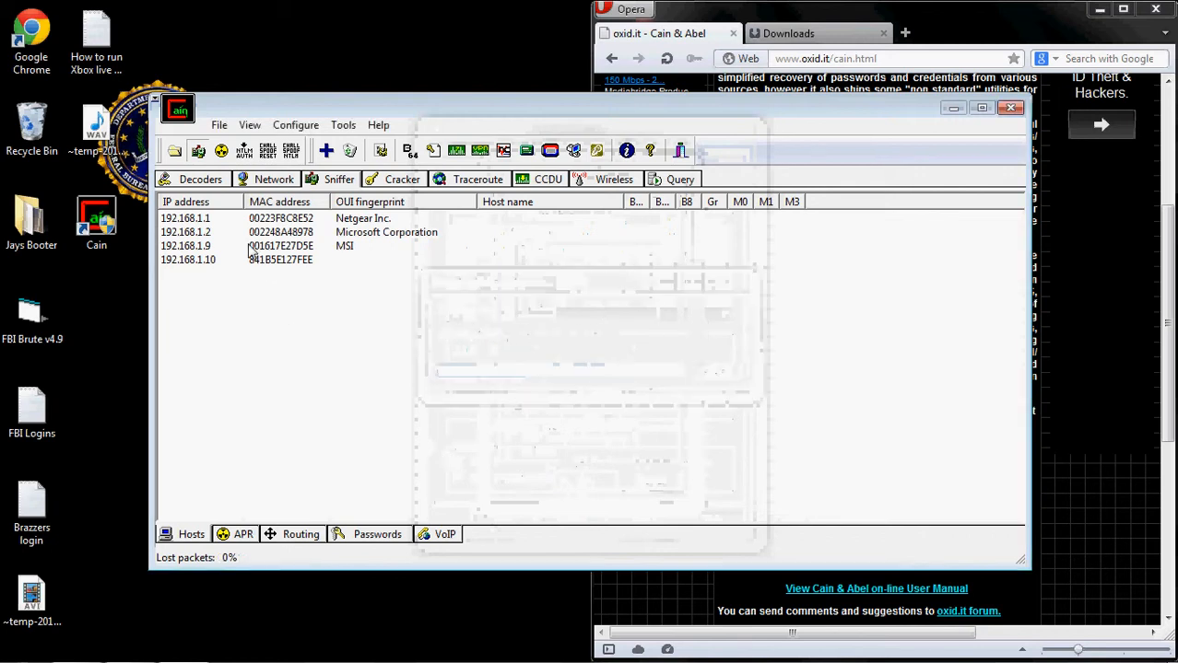
click(280, 258)
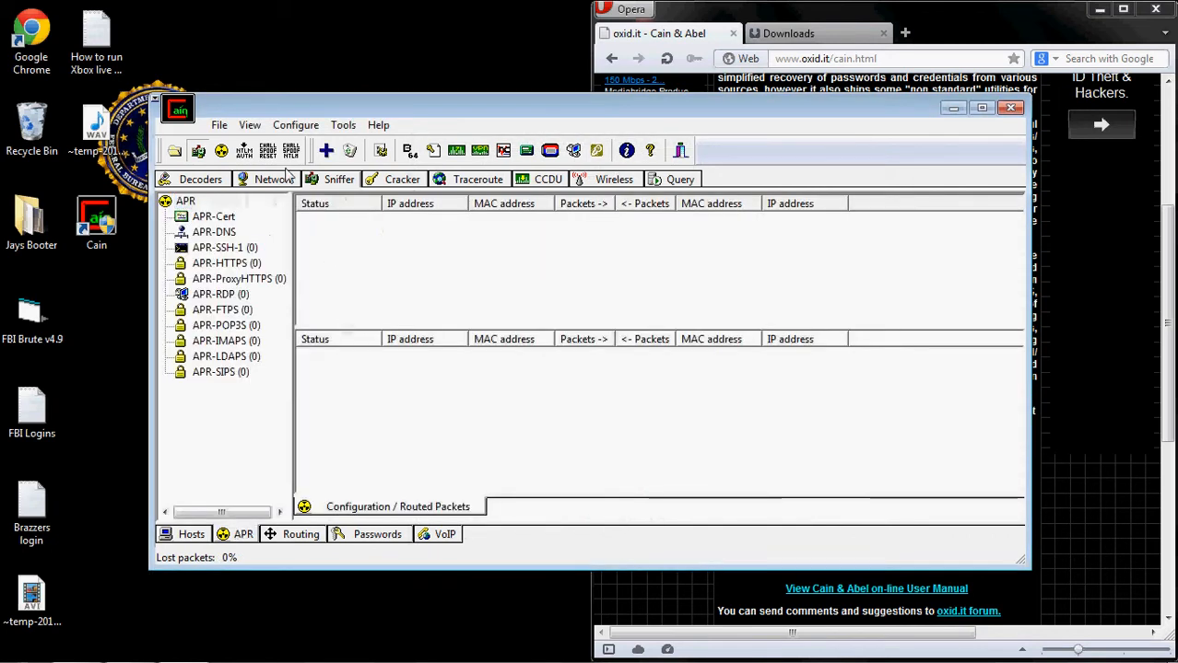
Step: Add an APR route from 192.168.1.9 to 192.168.1.10, start poisoning, then remove the route
click(327, 151)
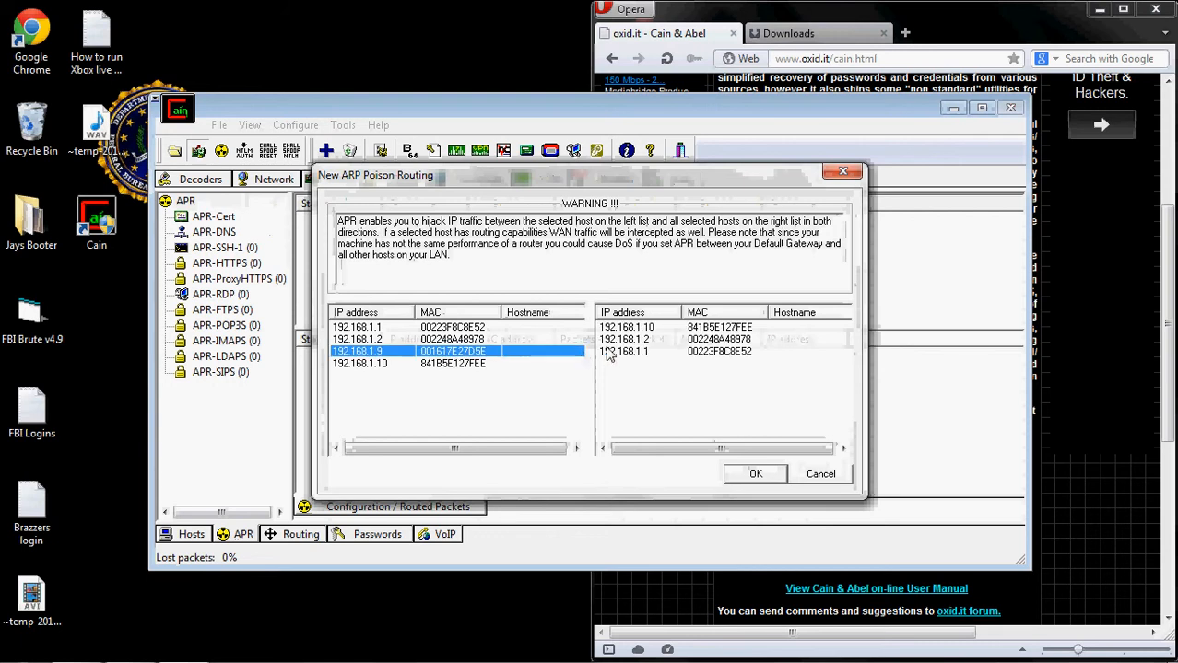
click(755, 474)
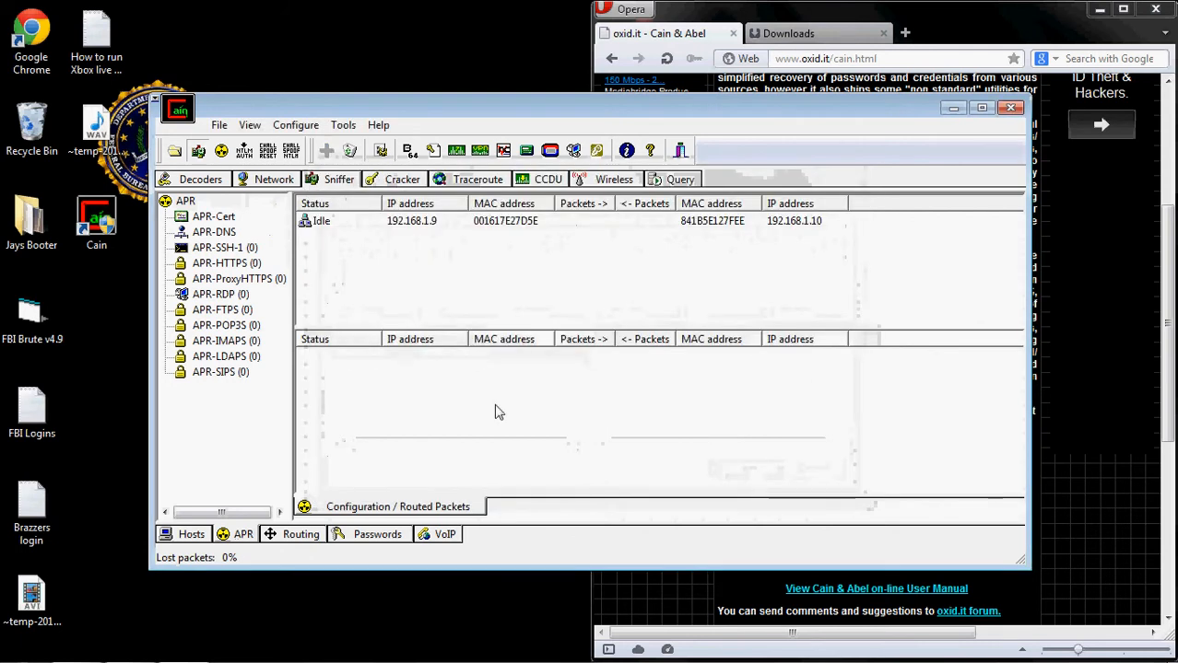
mouse_move(319, 303)
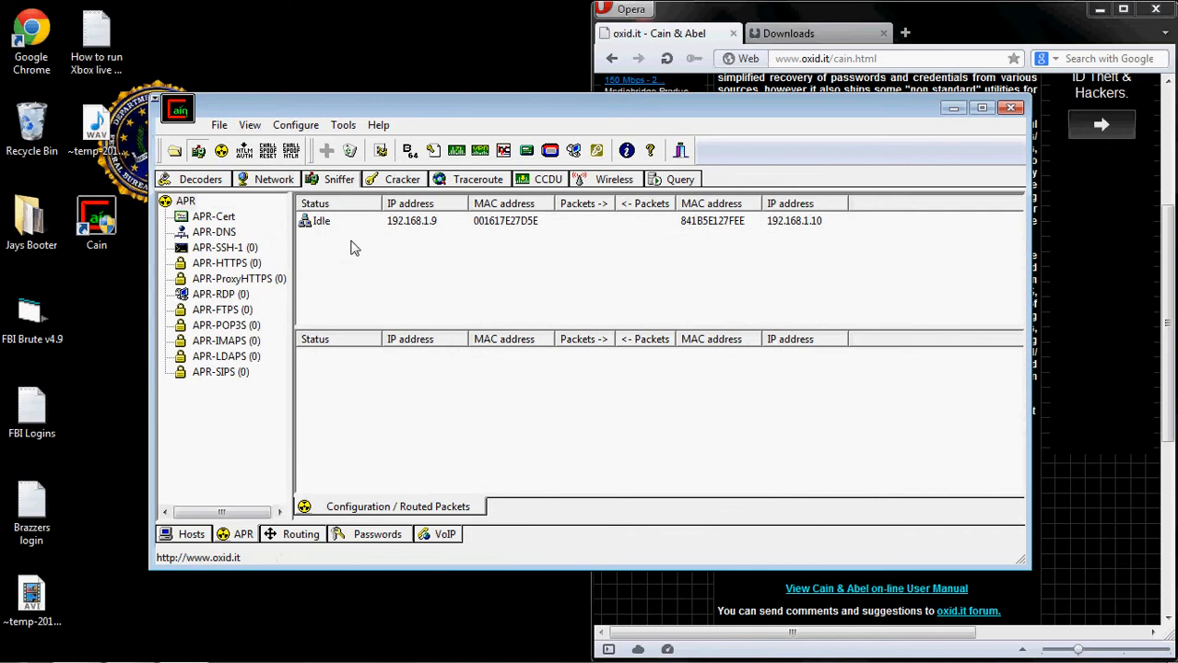
click(326, 152)
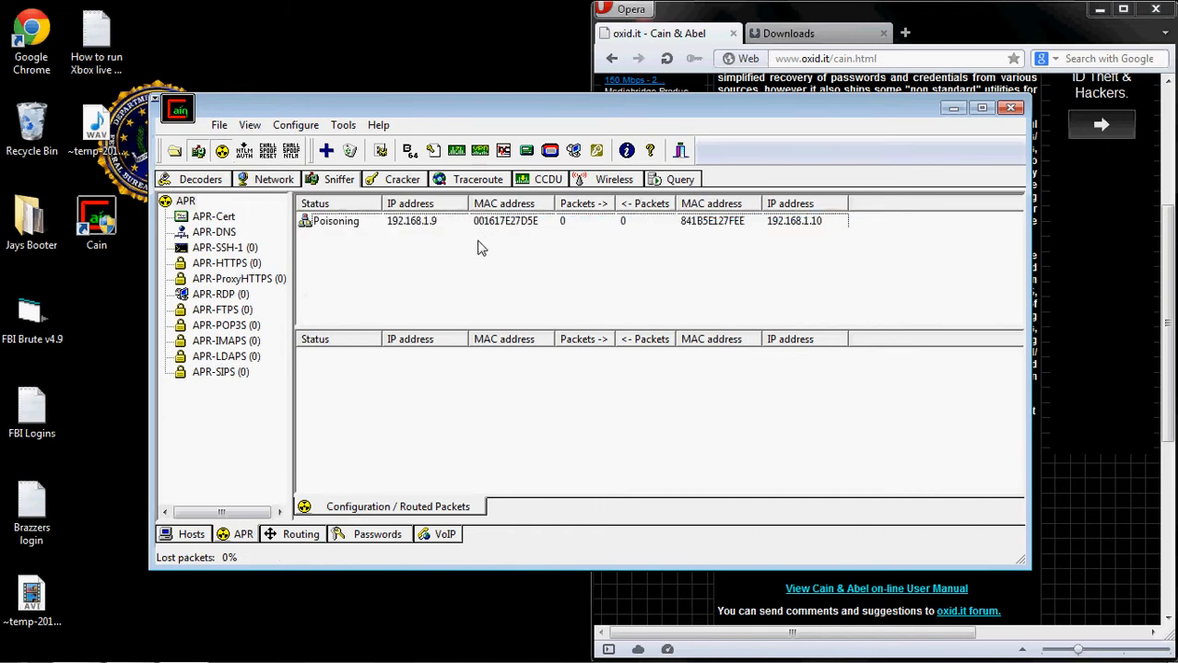
mouse_move(366, 269)
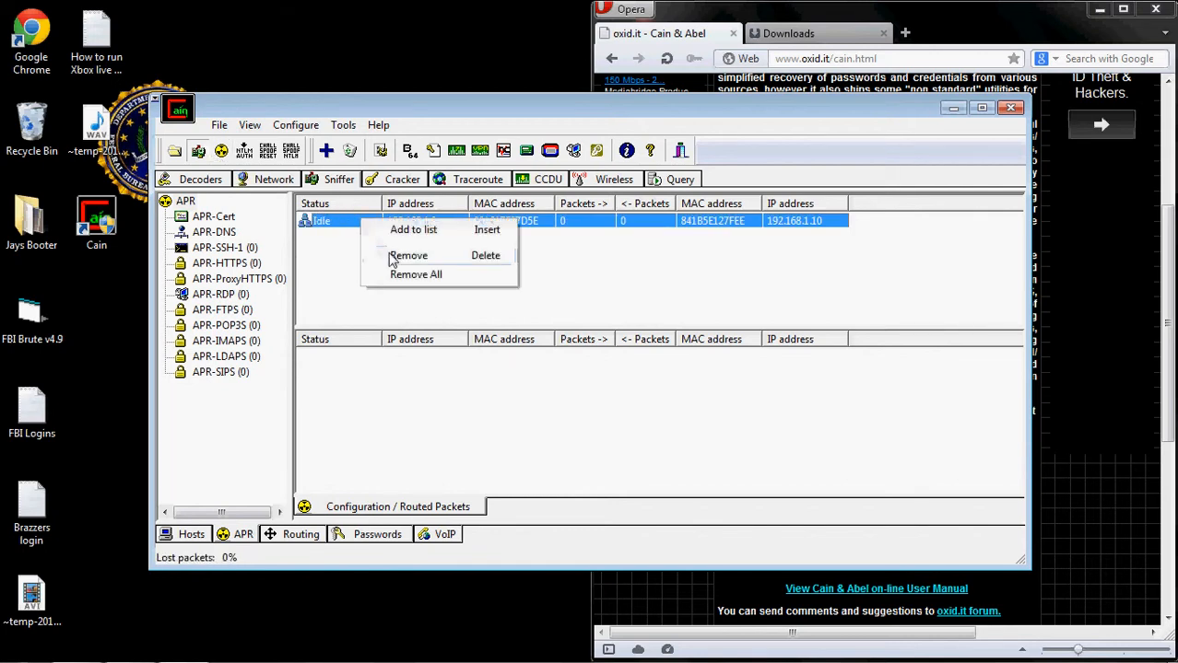
click(814, 58)
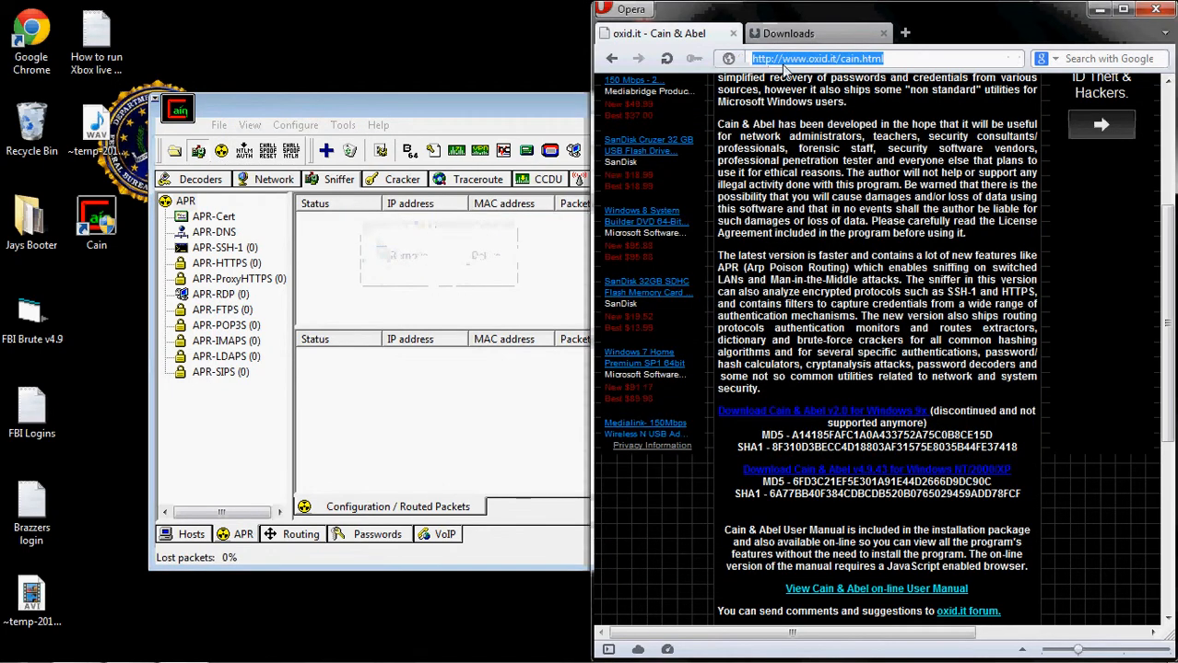
Step: Search YouTube for 'how to setup cain and abel' and open the first result
text(youjizz.com)
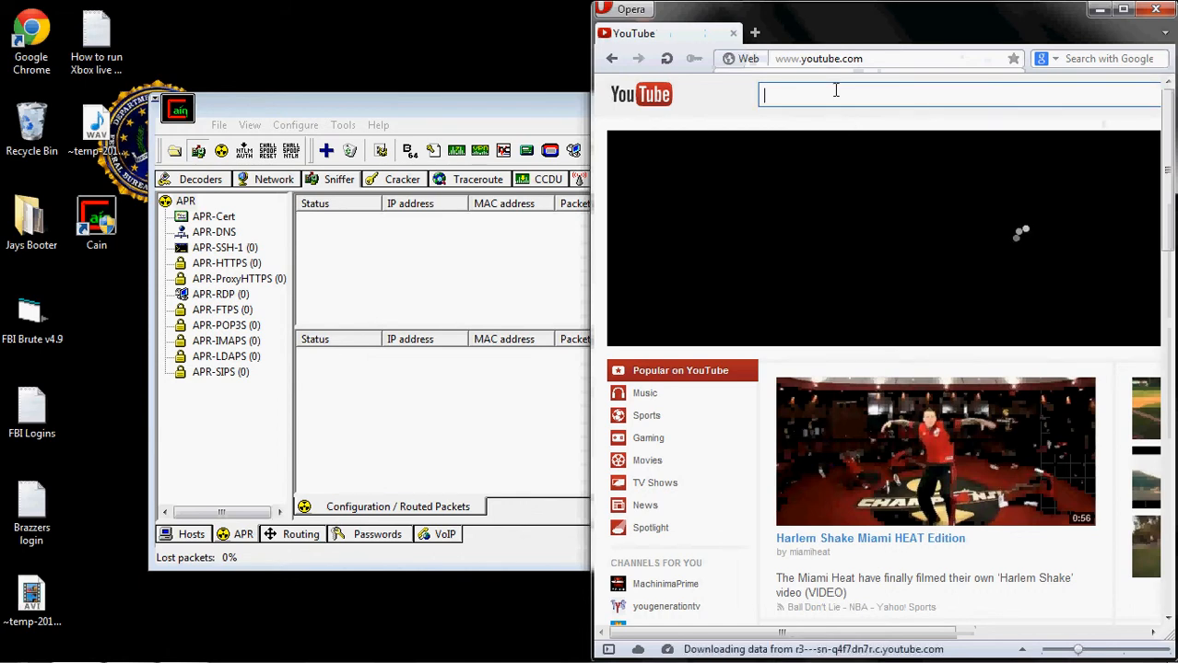
text(how to setup cai)
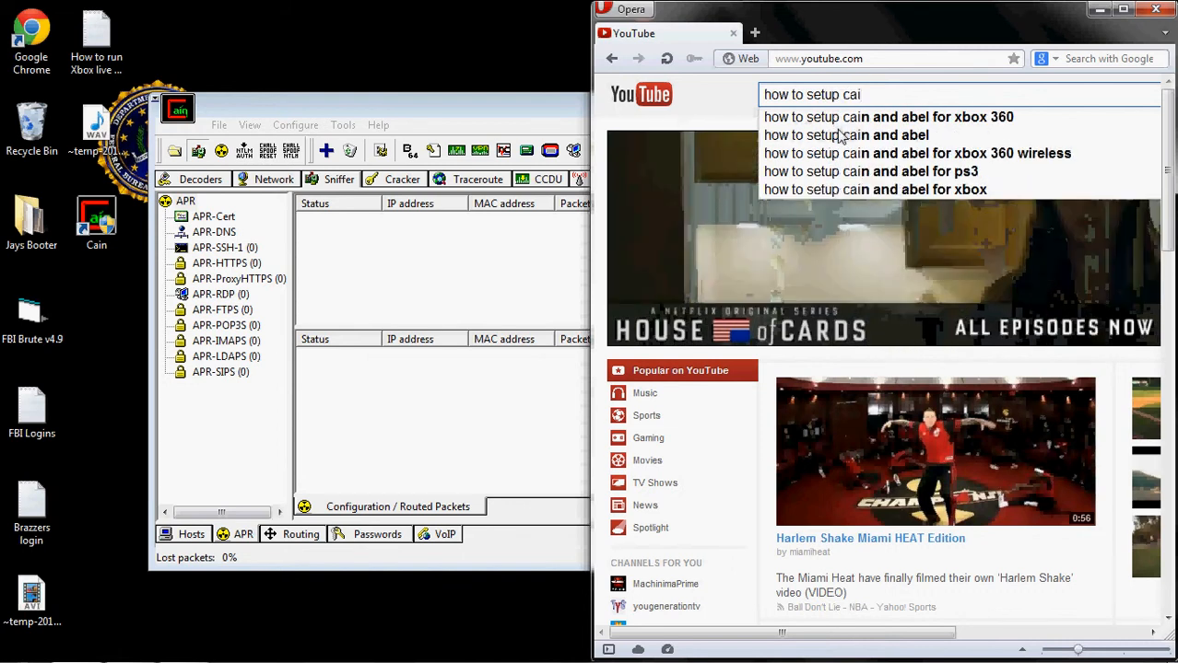
click(846, 135)
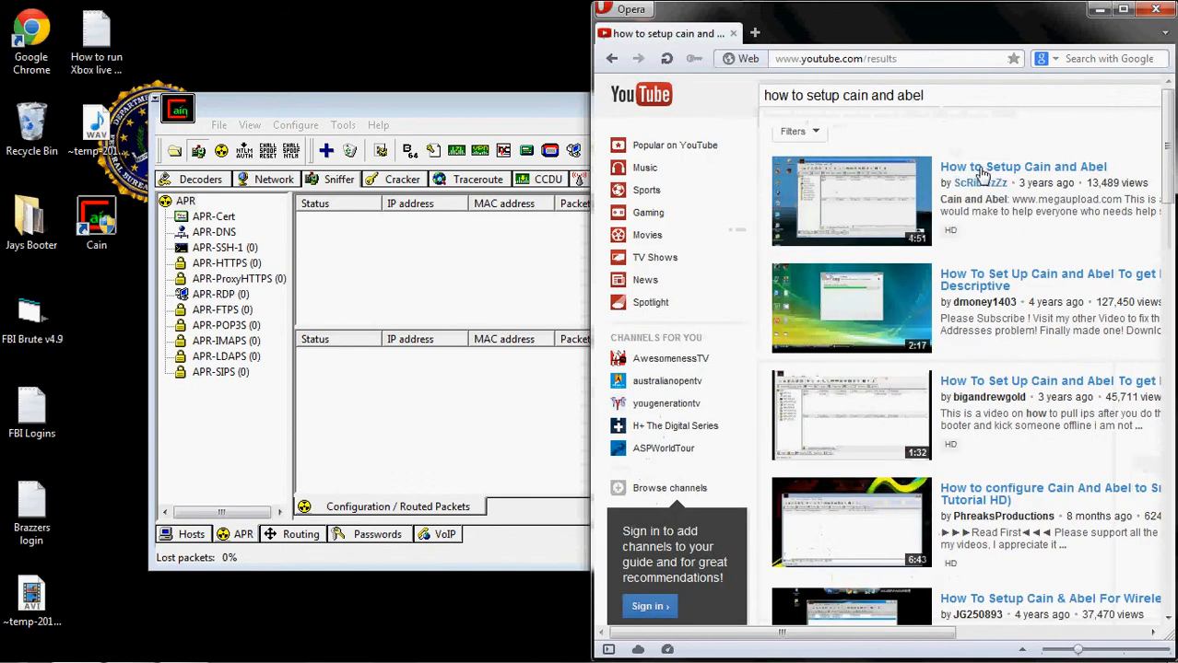
click(1021, 165)
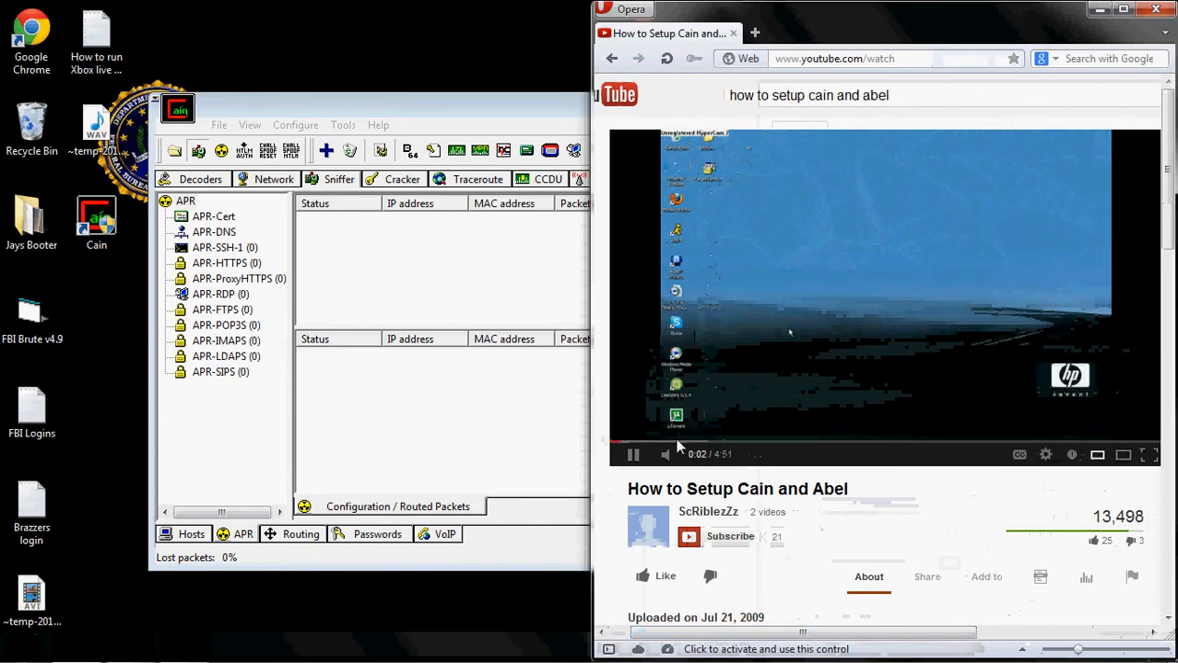
Step: Play the 'How to Setup Cain and Abel' video and seek ahead to about 1:41
click(678, 439)
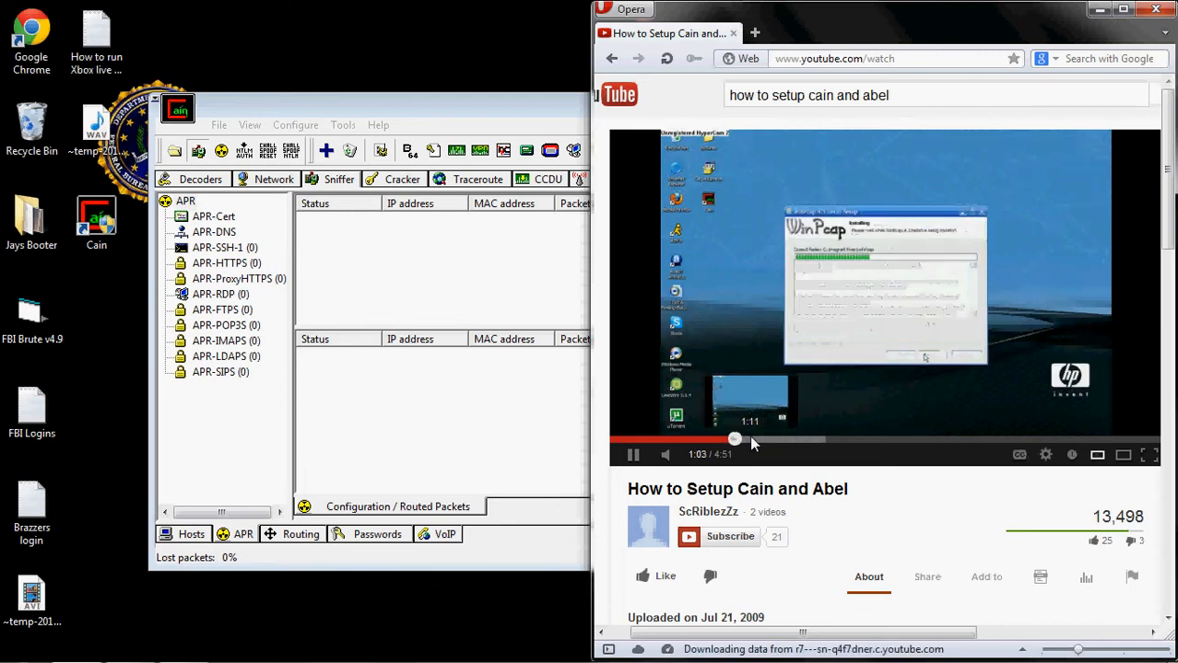
drag(734, 439, 770, 439)
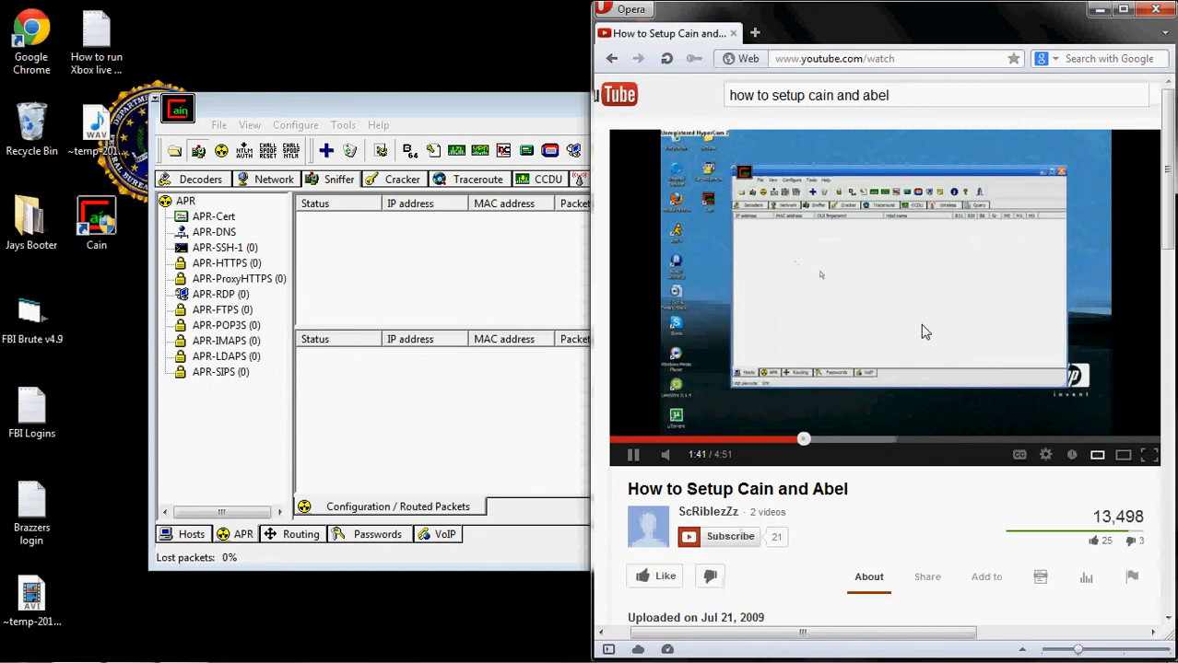
mouse_move(938, 351)
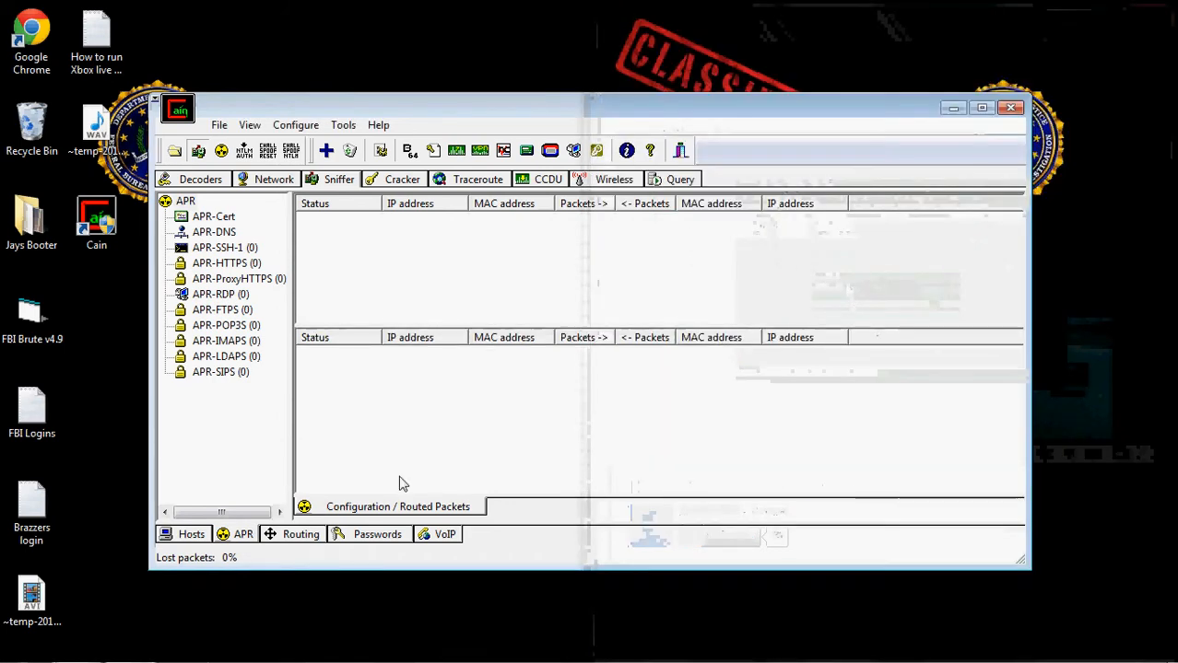
Step: Add APR routes from 192.168.1.1 to 192.168.1.10, 192.168.1.9 and 192.168.1.2
click(326, 151)
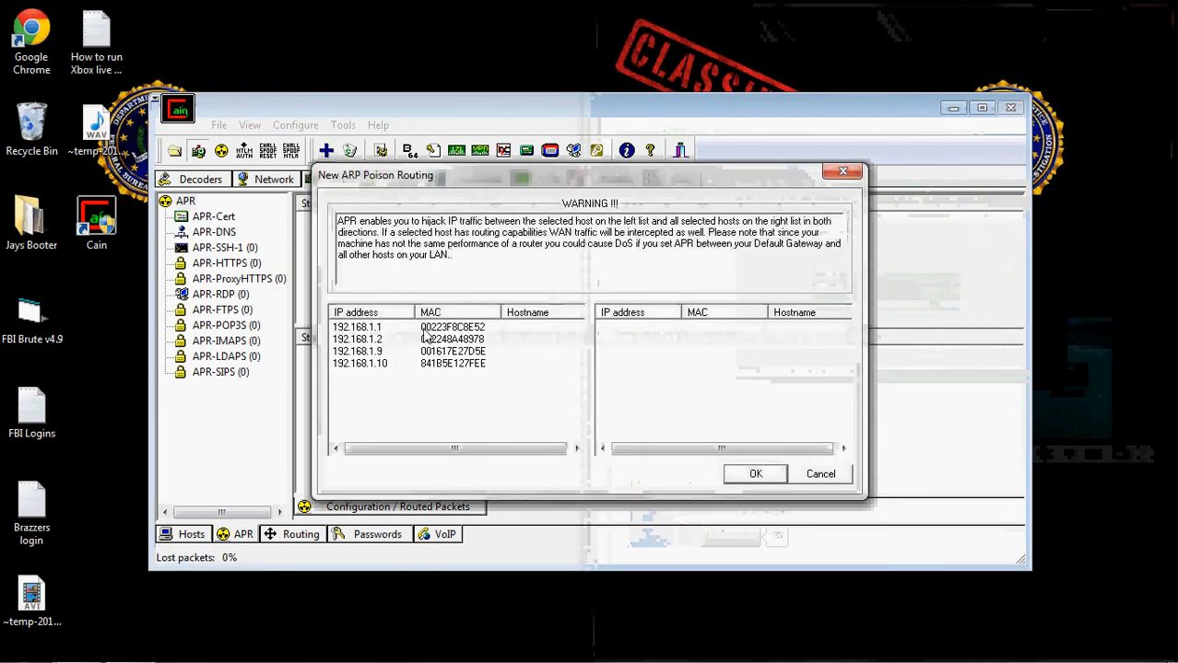
click(756, 474)
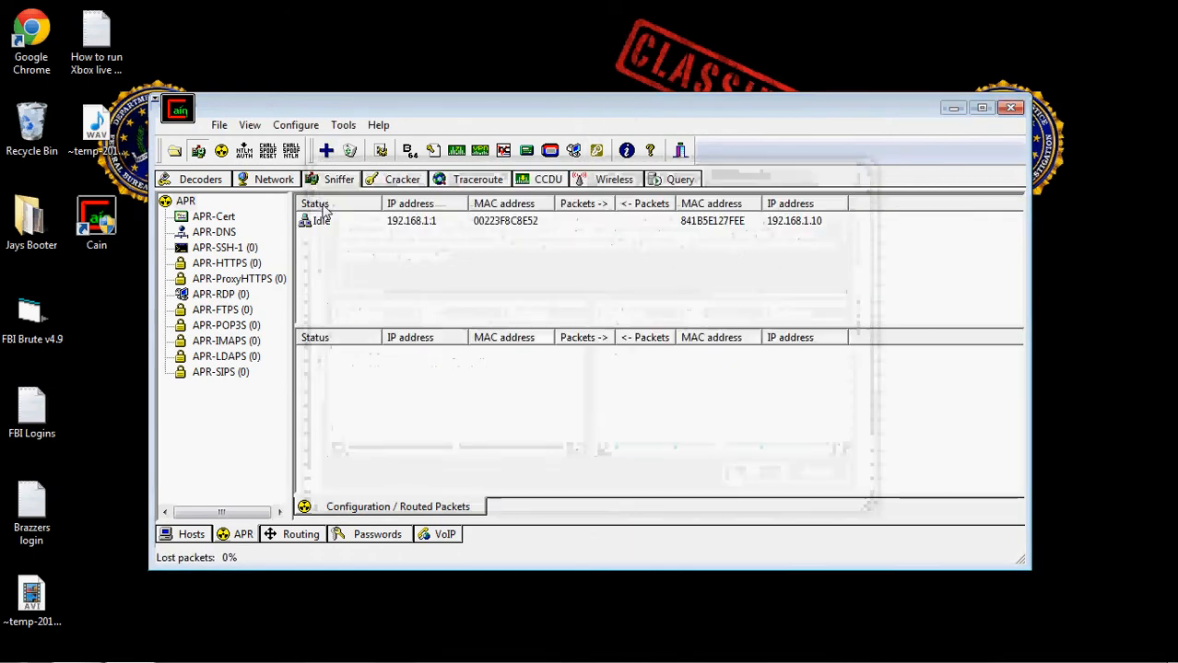
click(324, 151)
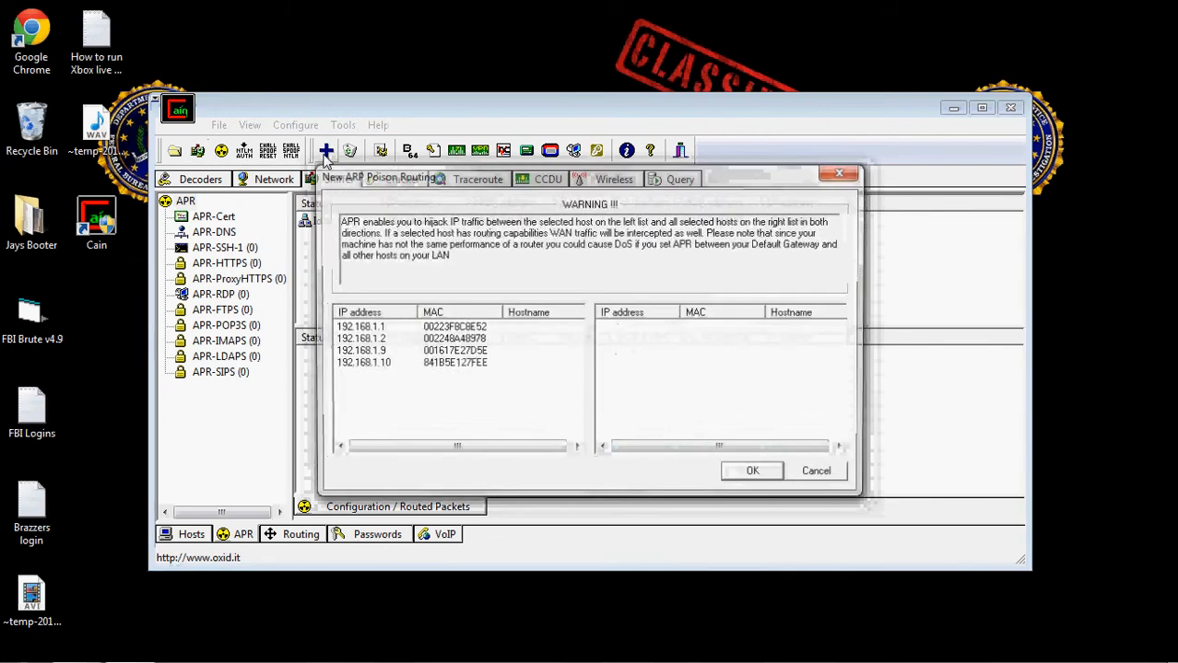
click(360, 328)
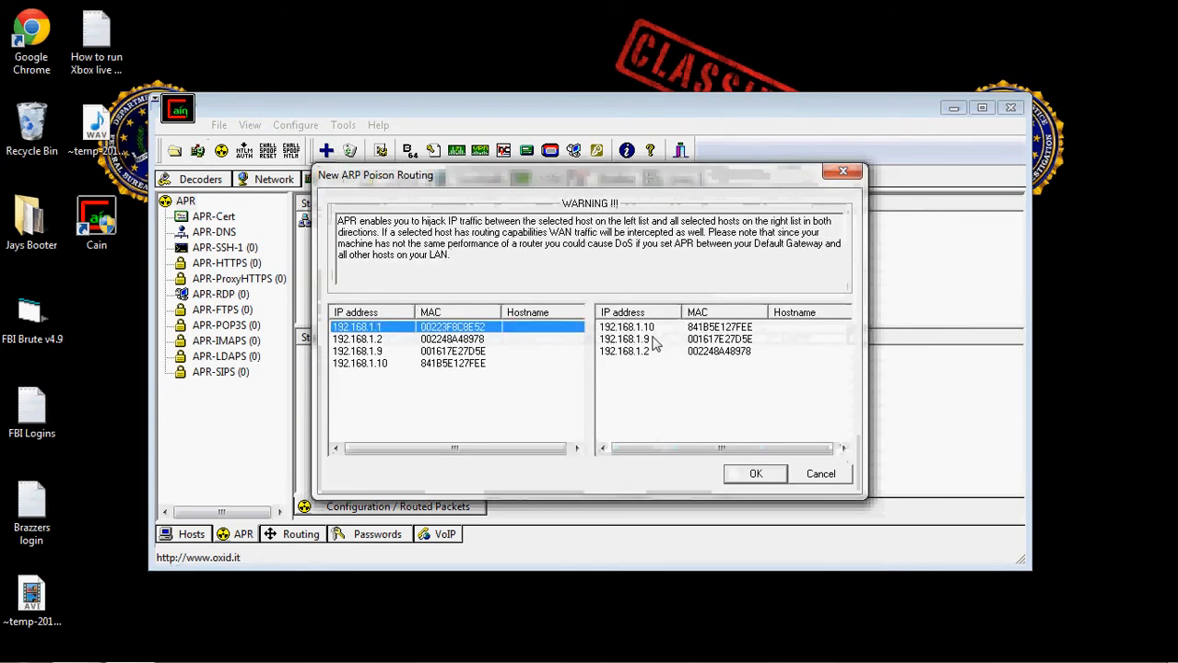
click(755, 474)
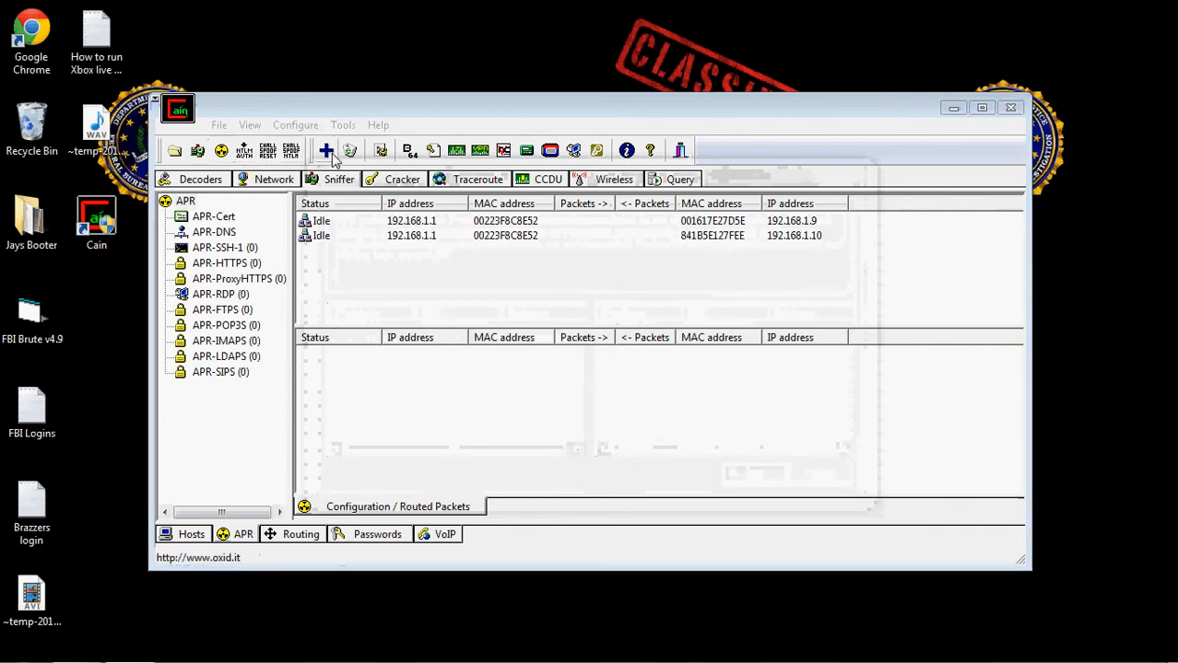
click(325, 151)
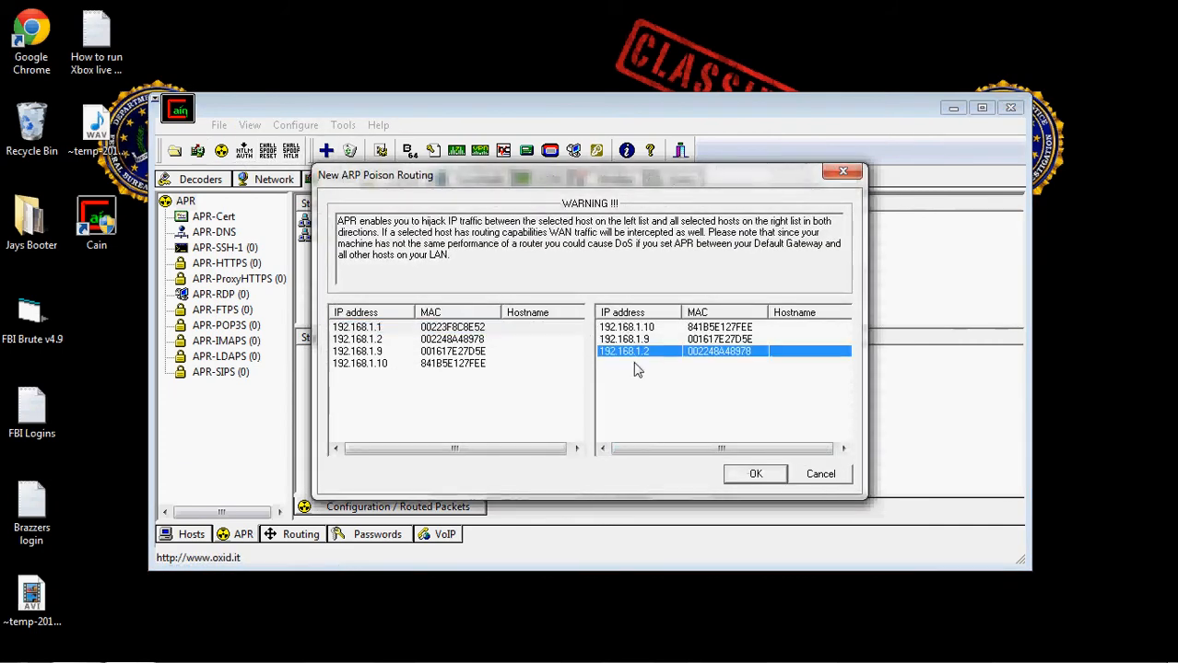
click(756, 474)
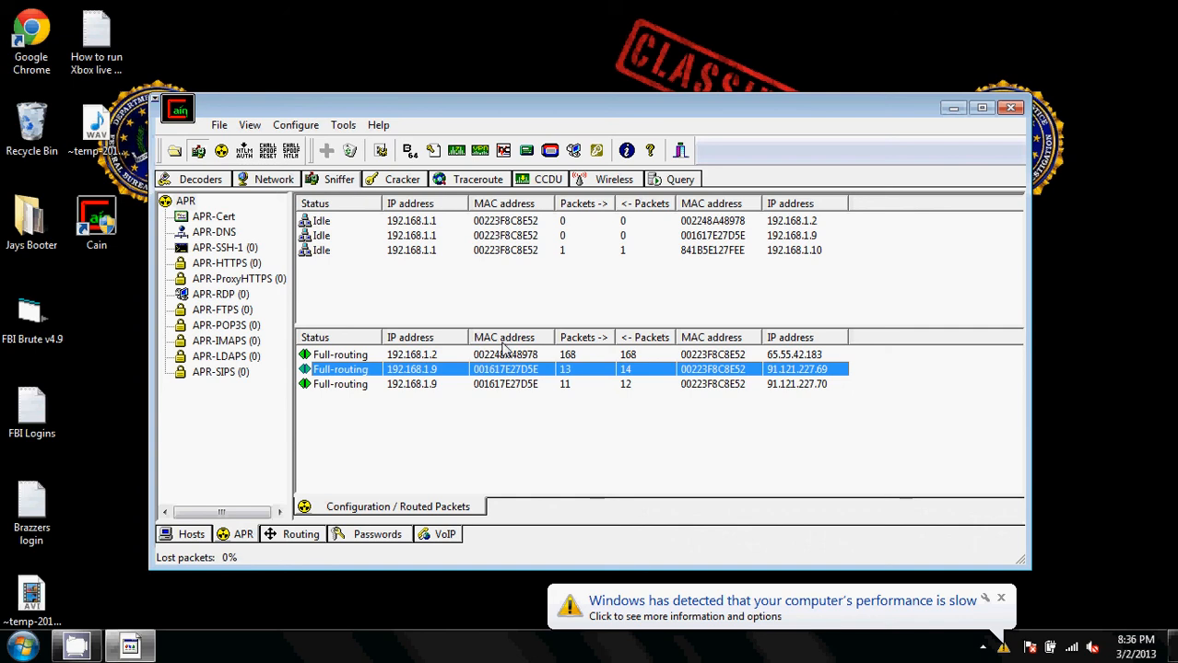
Step: Watch the three 192.168.1.x poison routes hold Full-routing status with packets routed
click(413, 354)
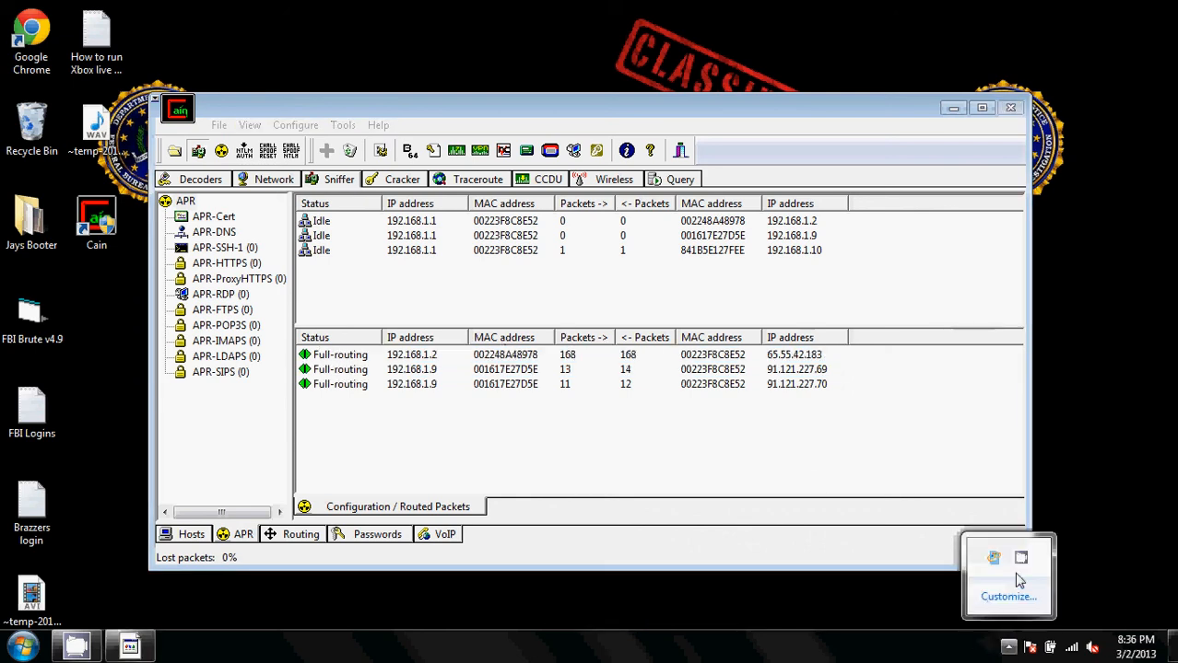
mouse_move(1021, 561)
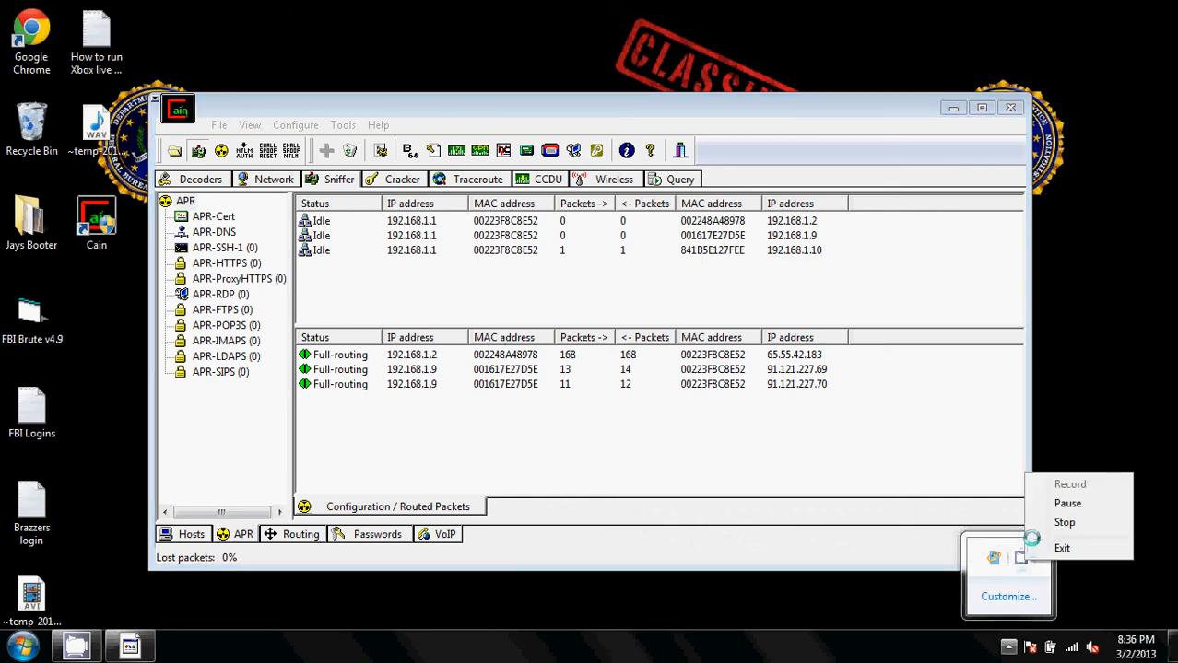
mouse_move(1058, 523)
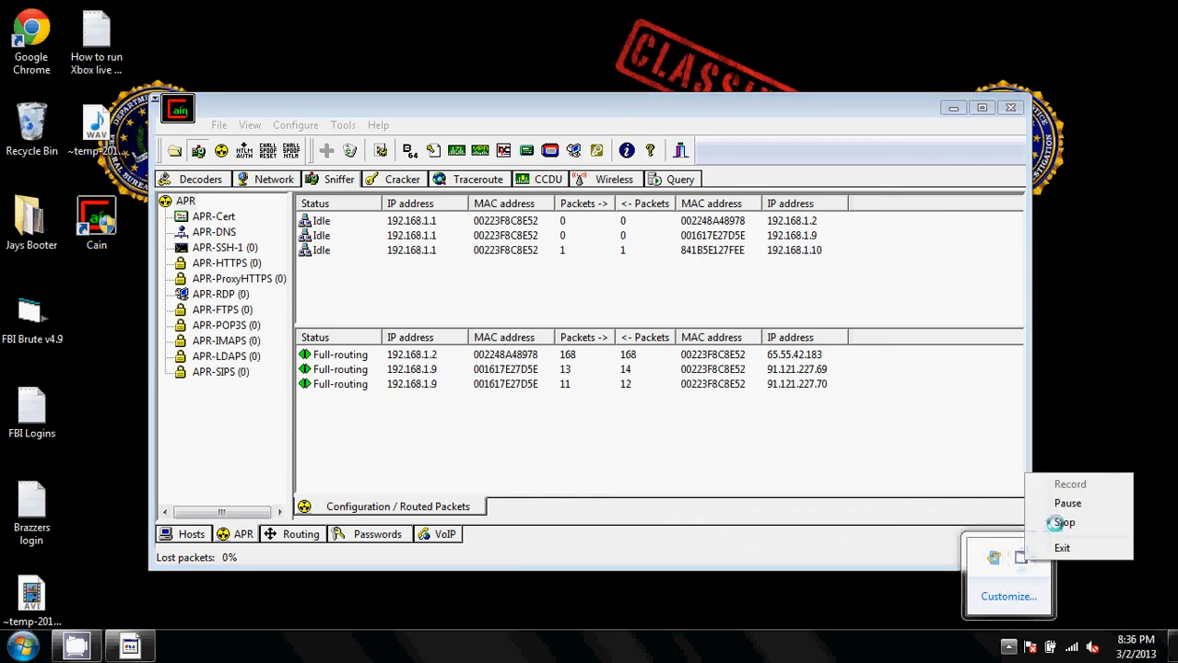